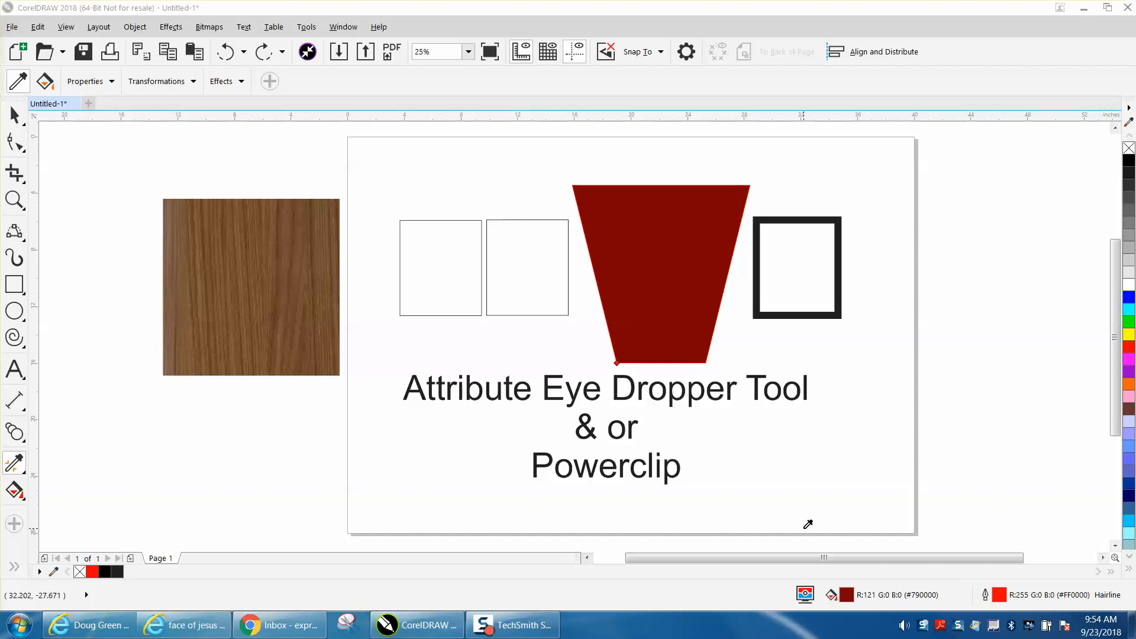
{"action": "mouse_move", "coordinate": [50, 198]}
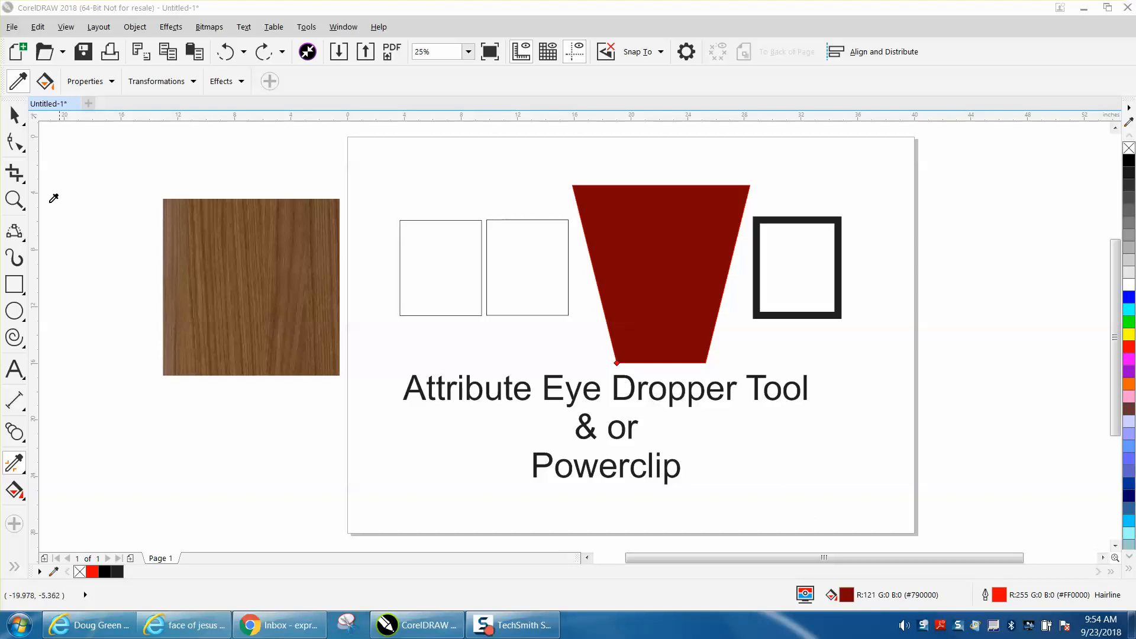
Select the dark red trapezoid with the Pick tool
{"action": "left_click", "coordinate": [661, 273]}
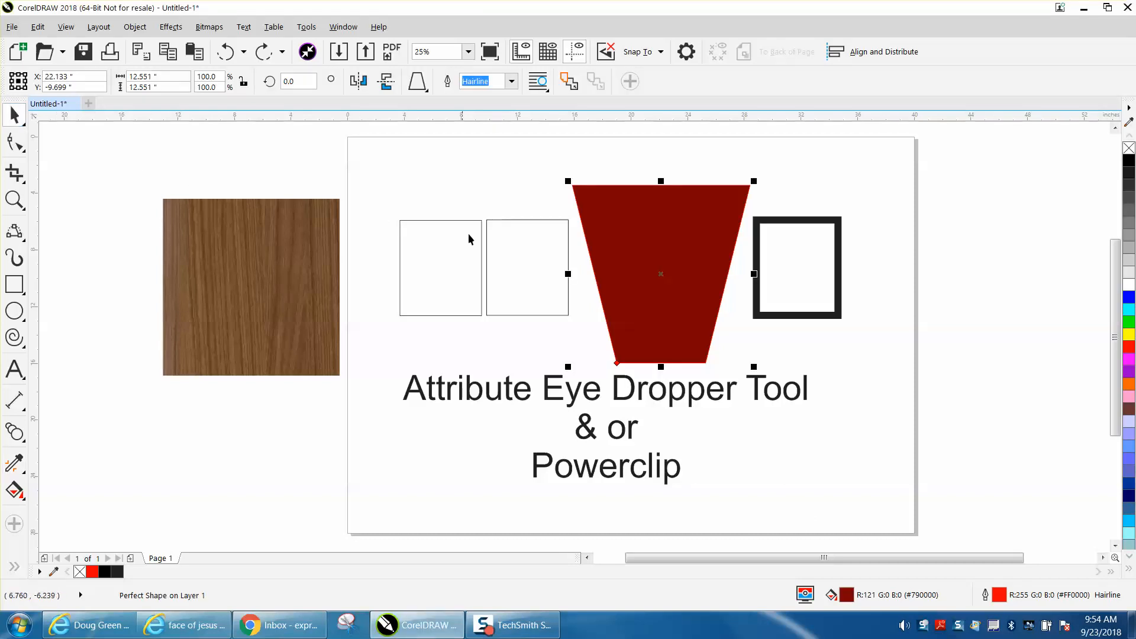
{"action": "mouse_move", "coordinate": [547, 408]}
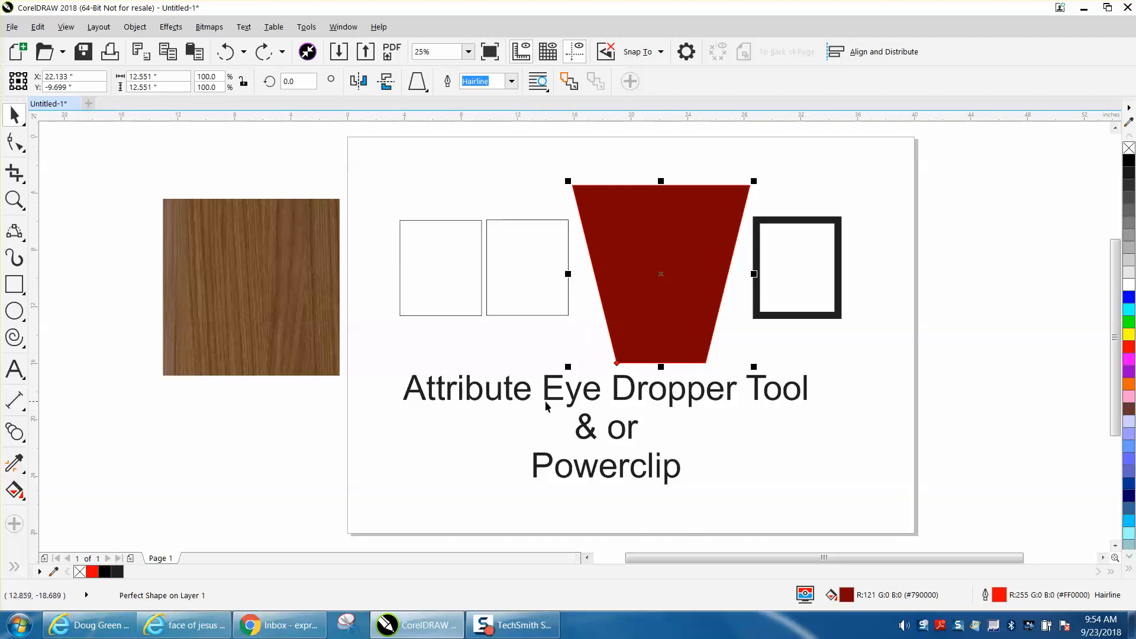
{"action": "mouse_move", "coordinate": [676, 326]}
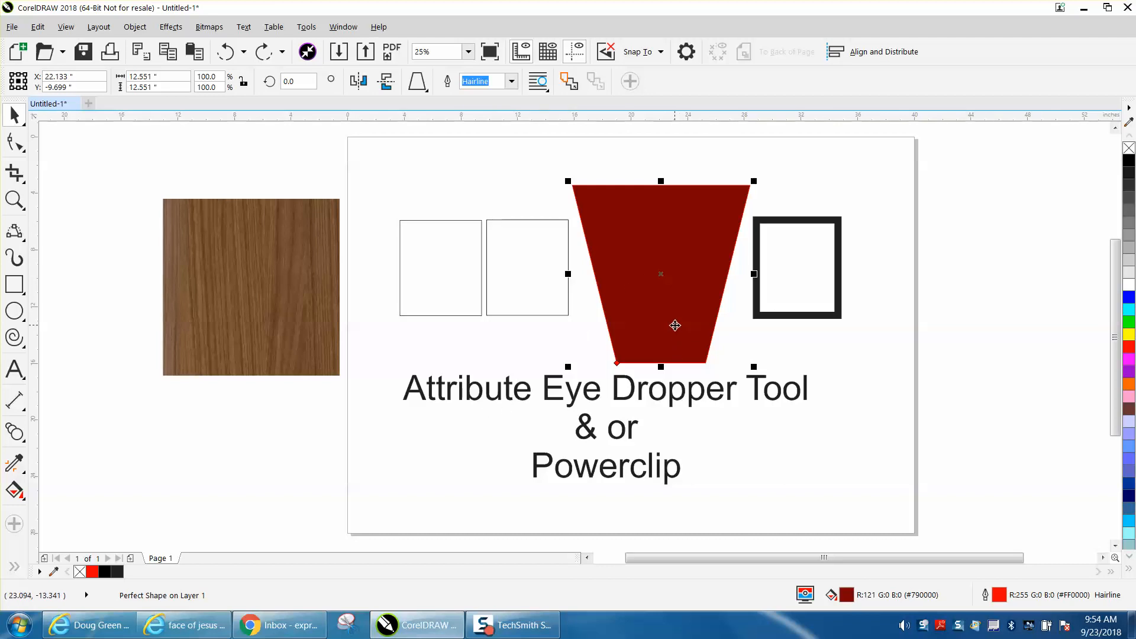
{"action": "mouse_move", "coordinate": [648, 276]}
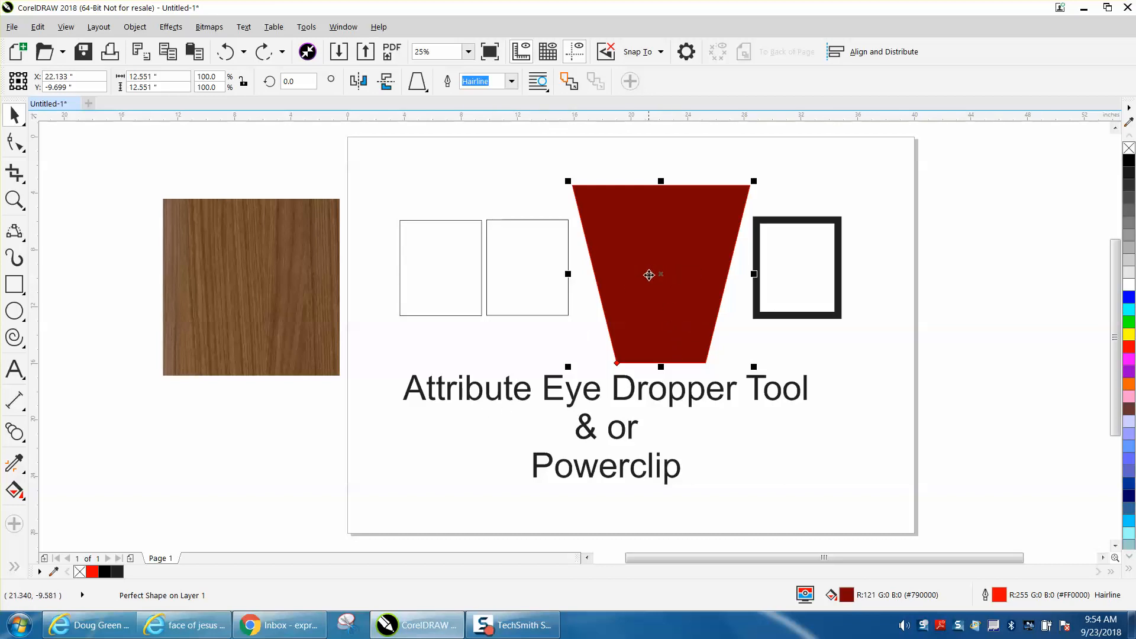
{"action": "mouse_move", "coordinate": [1072, 270]}
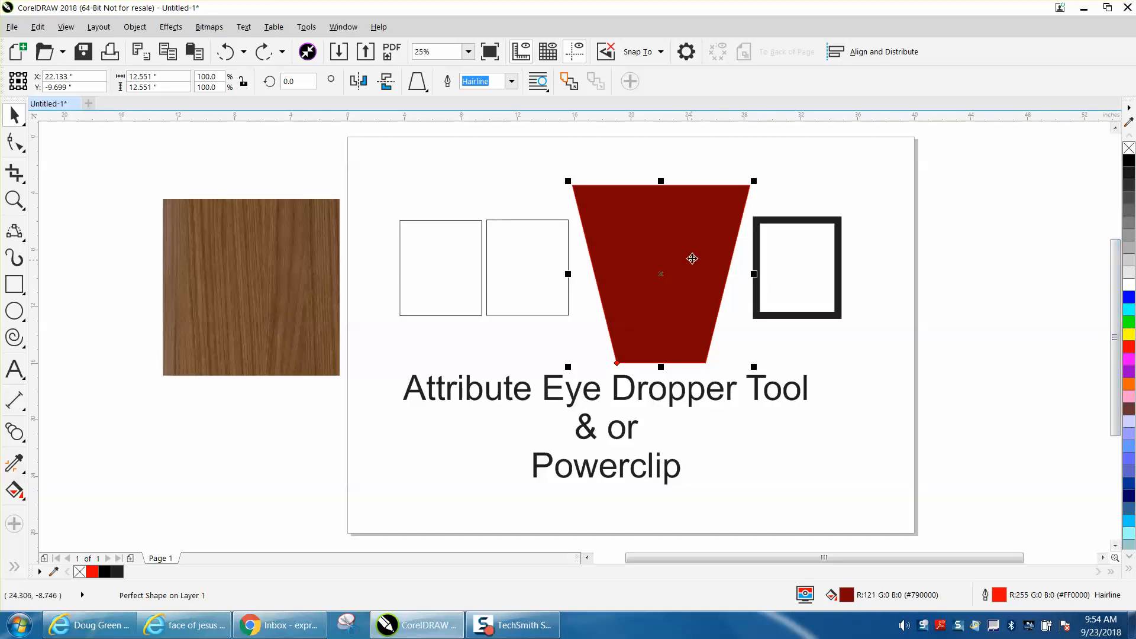
{"action": "mouse_move", "coordinate": [930, 322]}
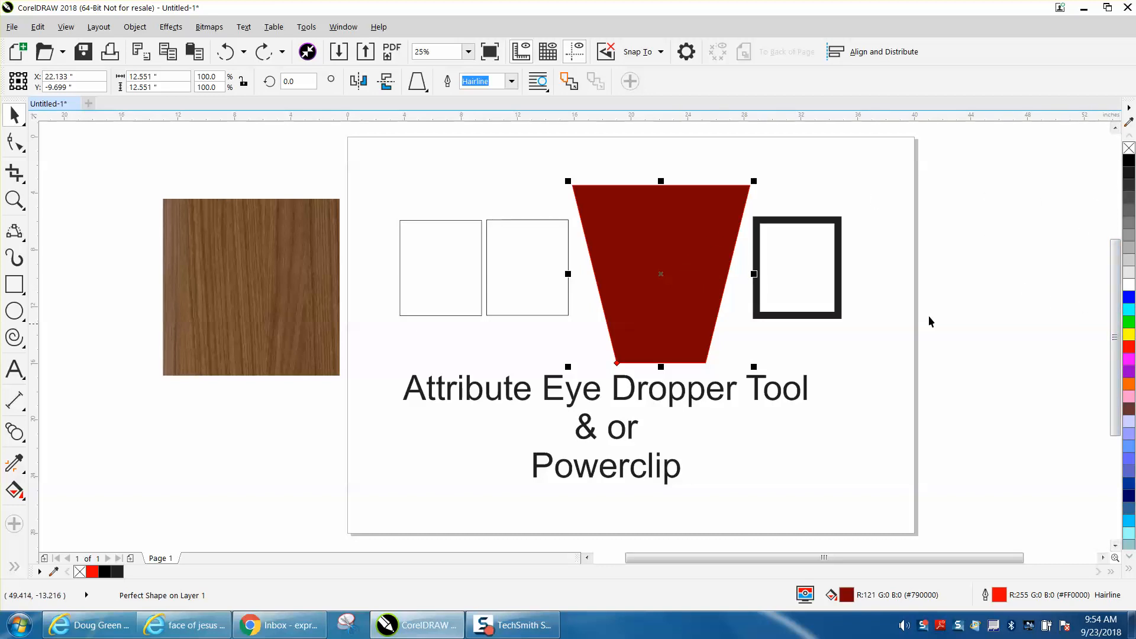
{"action": "mouse_move", "coordinate": [660, 274]}
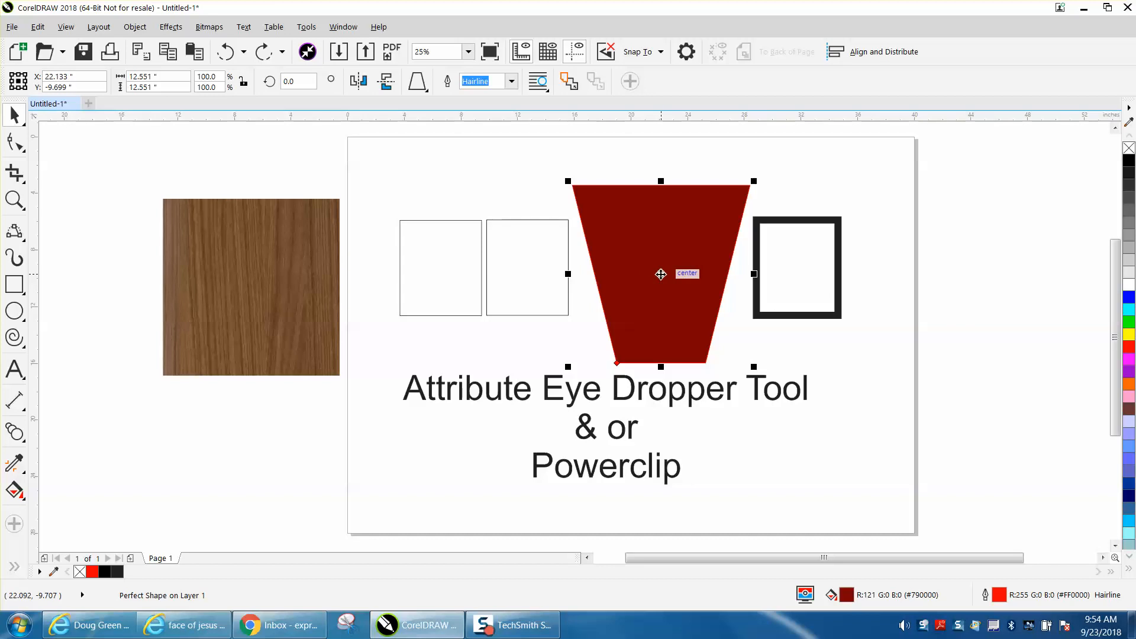
{"action": "mouse_move", "coordinate": [184, 400]}
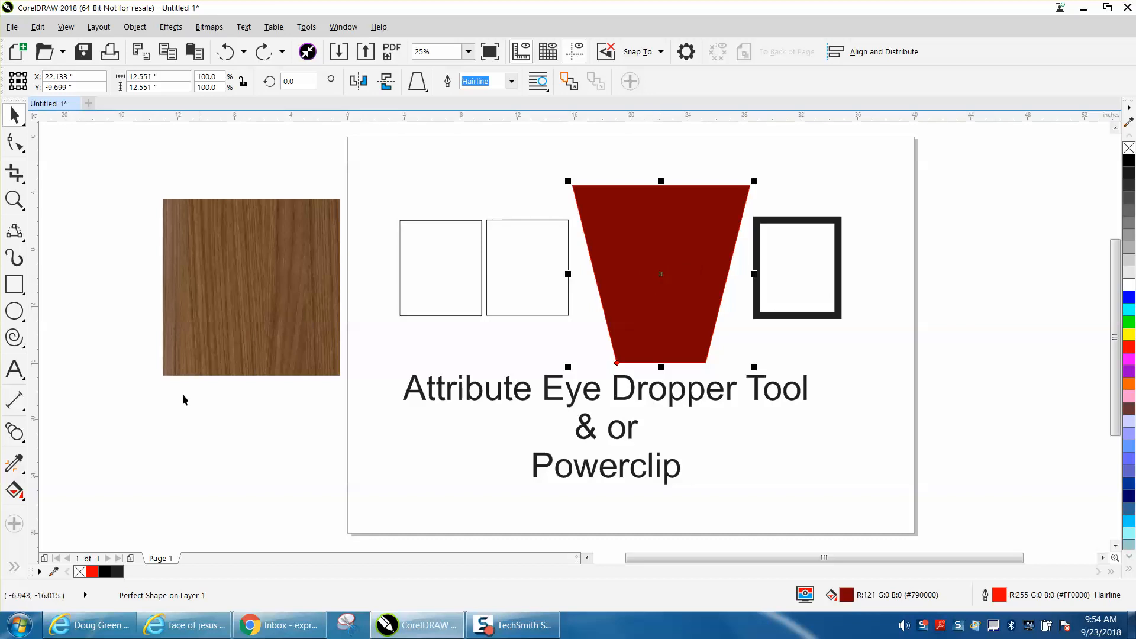
Choose the Attributes Eyedropper from the toolbox's eyedropper flyout
{"action": "left_click", "coordinate": [13, 461]}
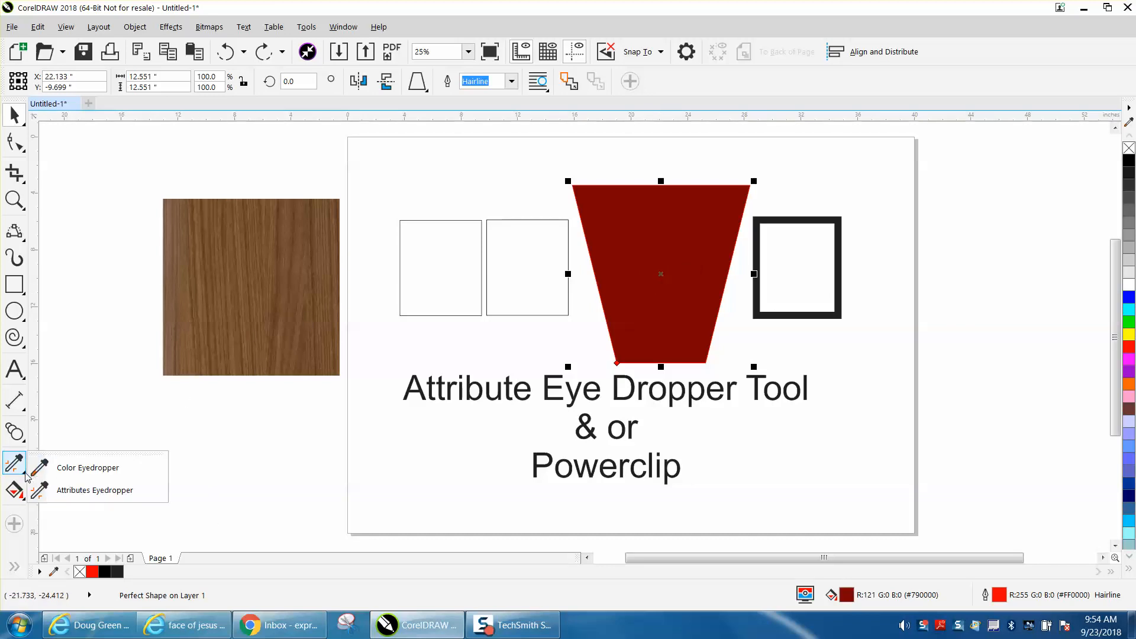
{"action": "mouse_move", "coordinate": [83, 490]}
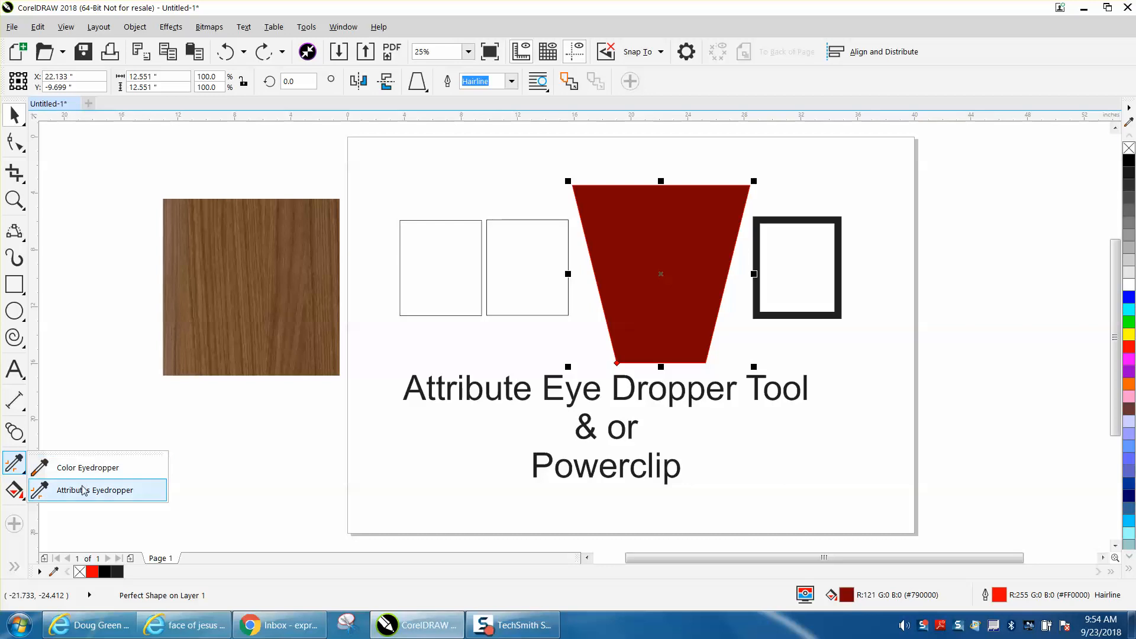
{"action": "left_click", "coordinate": [94, 490]}
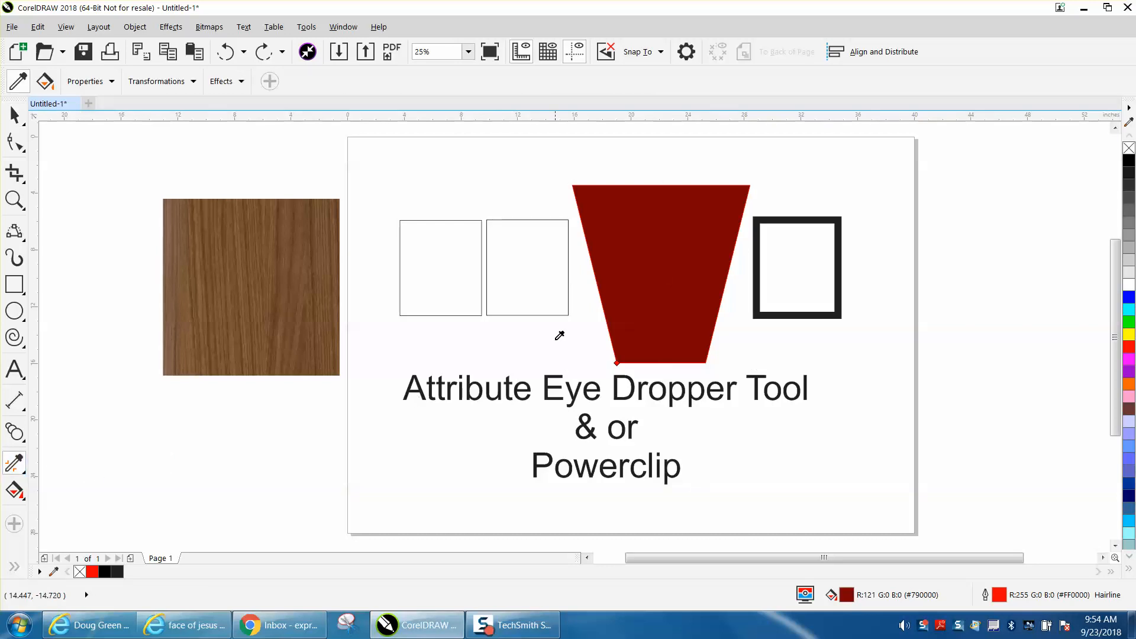
{"action": "mouse_move", "coordinate": [539, 270]}
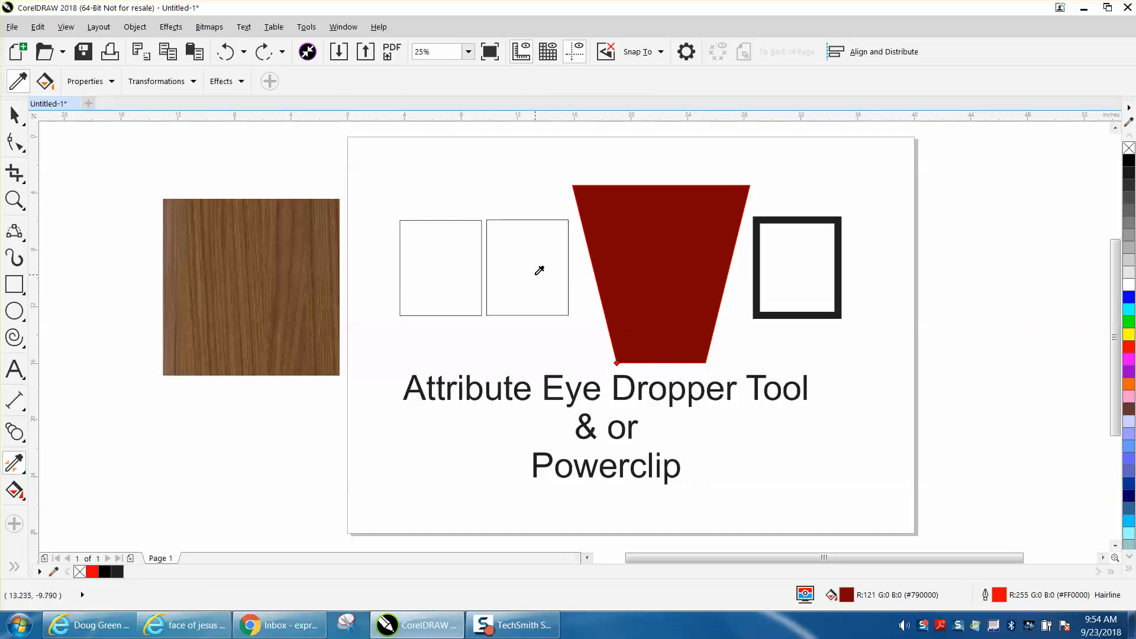
{"action": "mouse_move", "coordinate": [639, 270]}
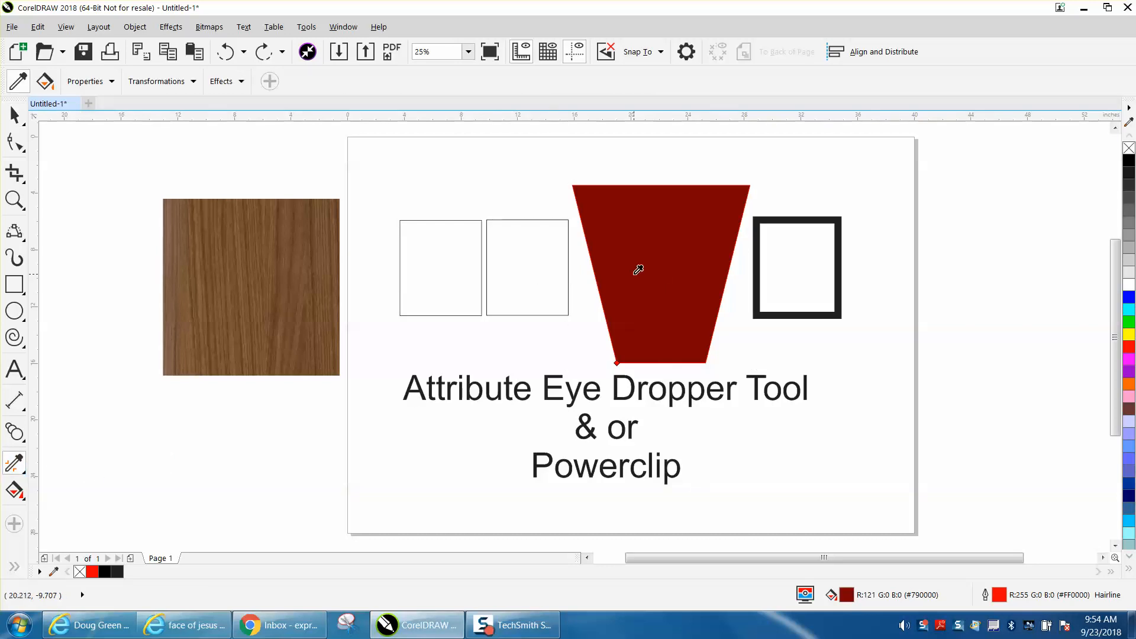
{"action": "mouse_move", "coordinate": [450, 243]}
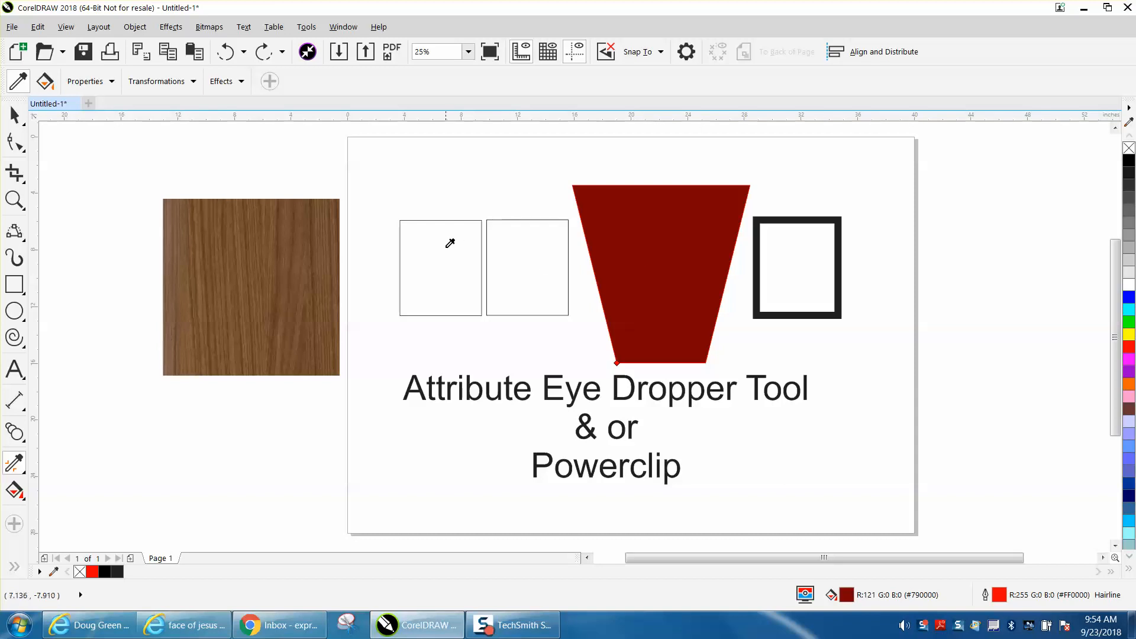
{"action": "mouse_move", "coordinate": [137, 170]}
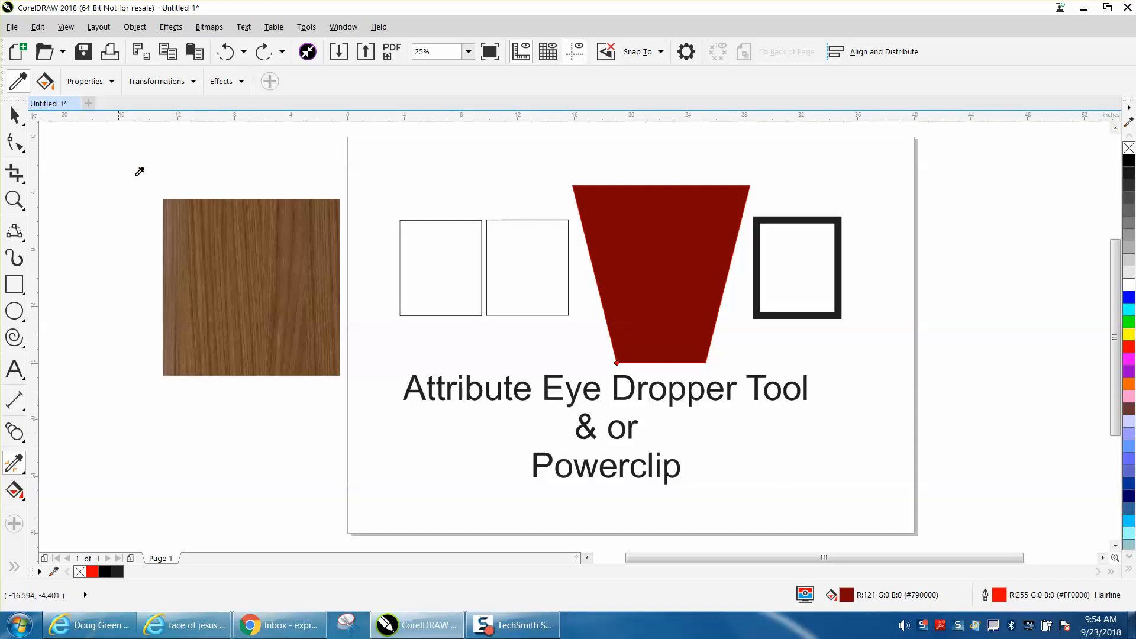
Tick Fill in the eyedropper's Properties list and sample the dark red trapezoid
{"action": "left_click", "coordinate": [112, 81]}
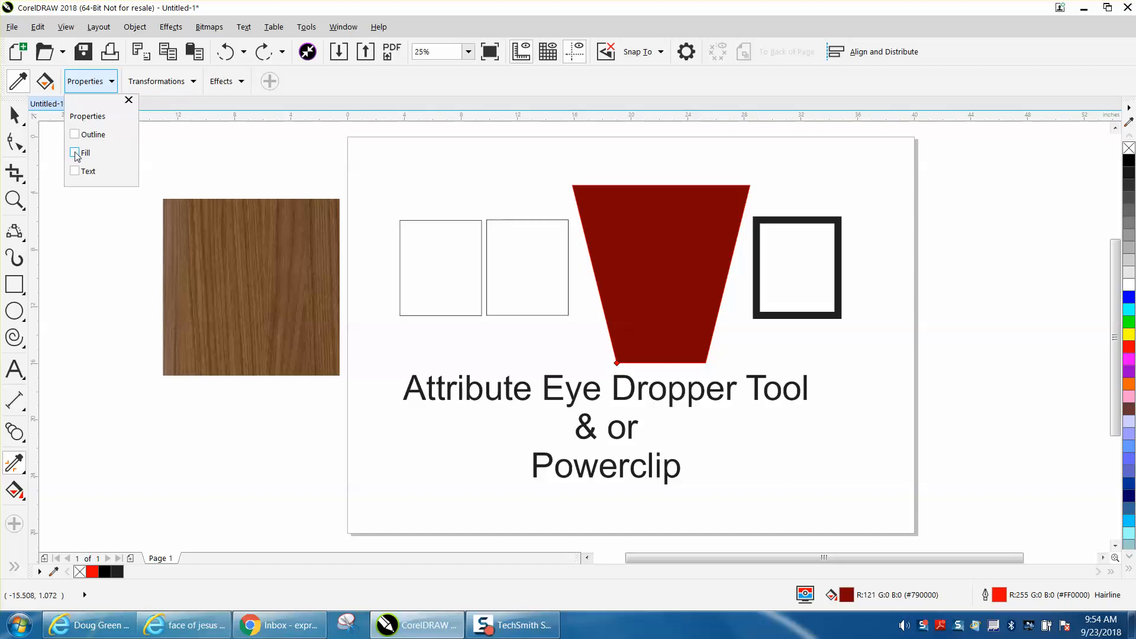
{"action": "left_click", "coordinate": [74, 152]}
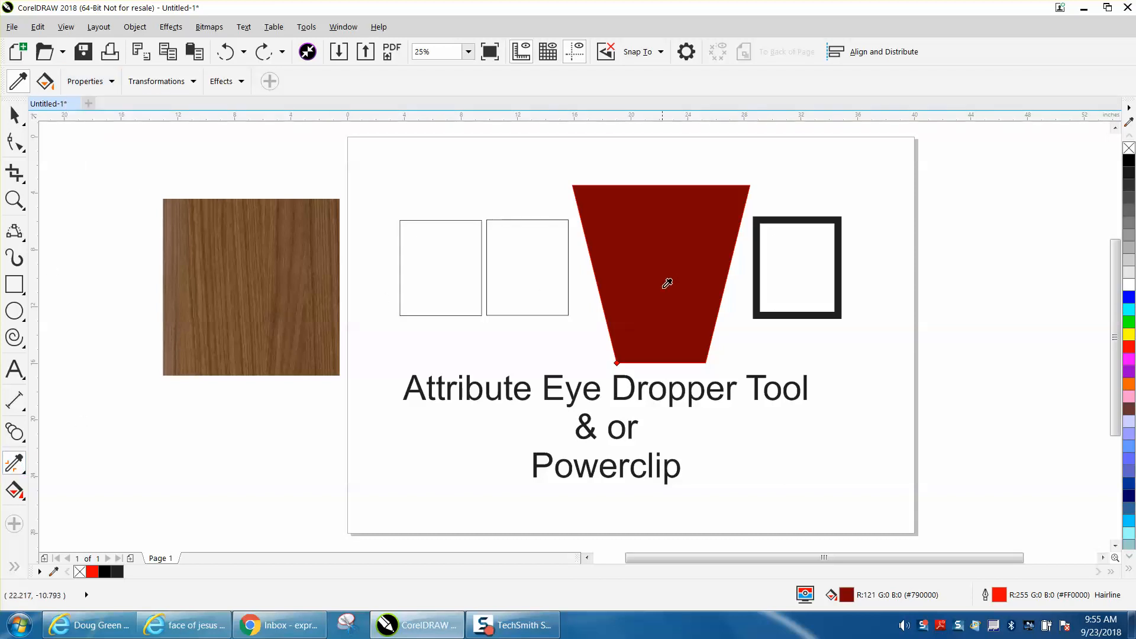
{"action": "left_click", "coordinate": [512, 285]}
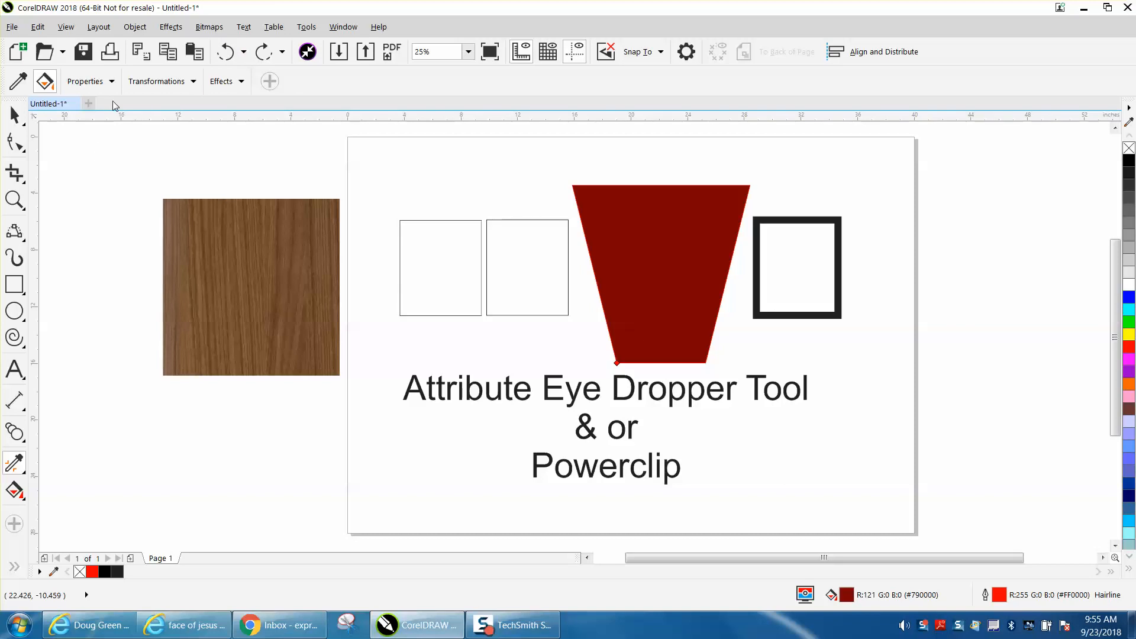
Add Outline to the sampled properties, resample the trapezoid, and review the list
{"action": "left_click", "coordinate": [86, 81]}
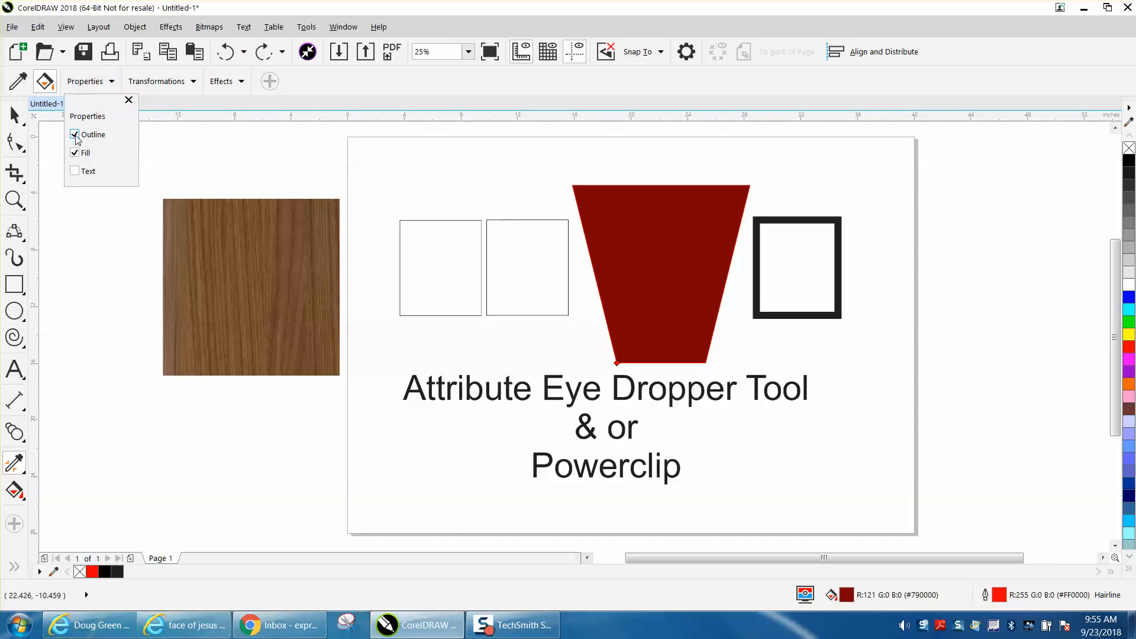
{"action": "left_click", "coordinate": [128, 100]}
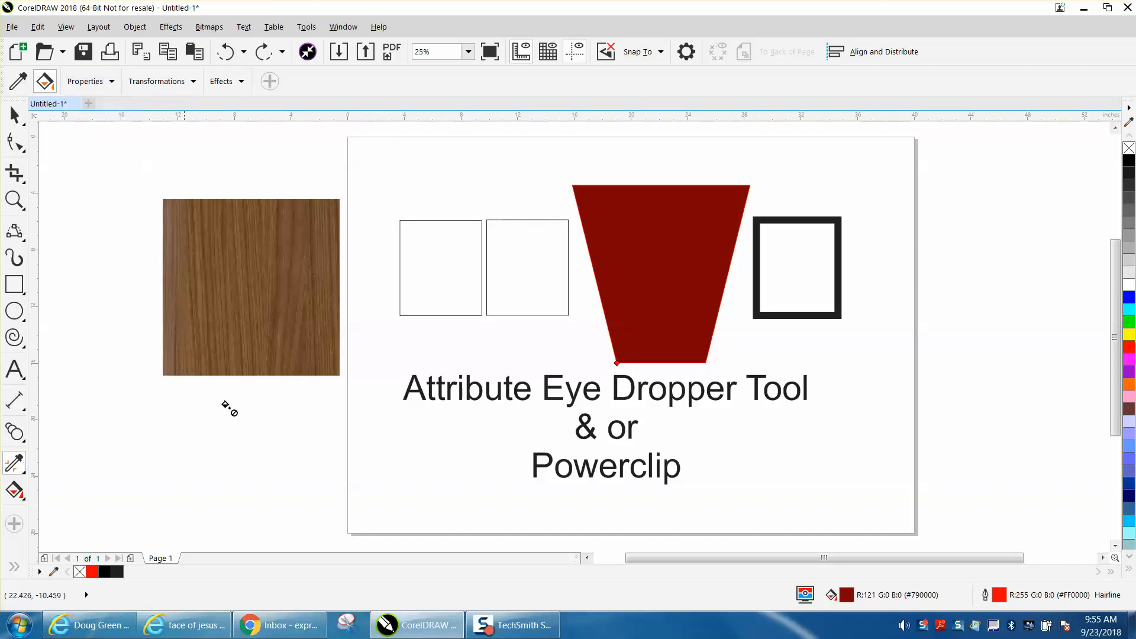
{"action": "mouse_move", "coordinate": [628, 268]}
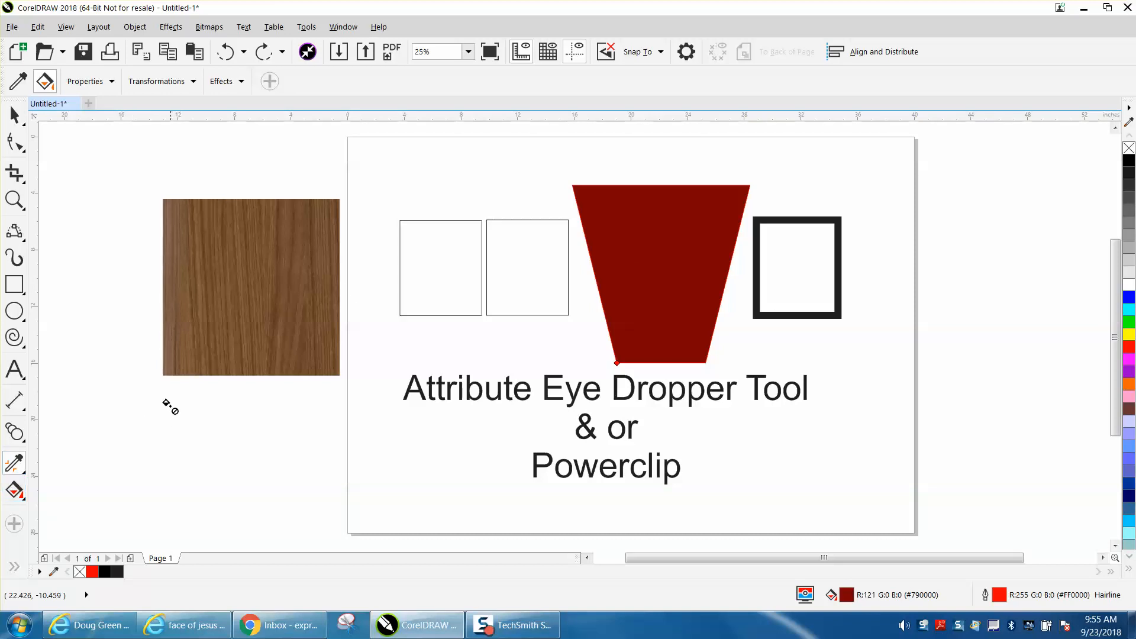
{"action": "left_click", "coordinate": [661, 274]}
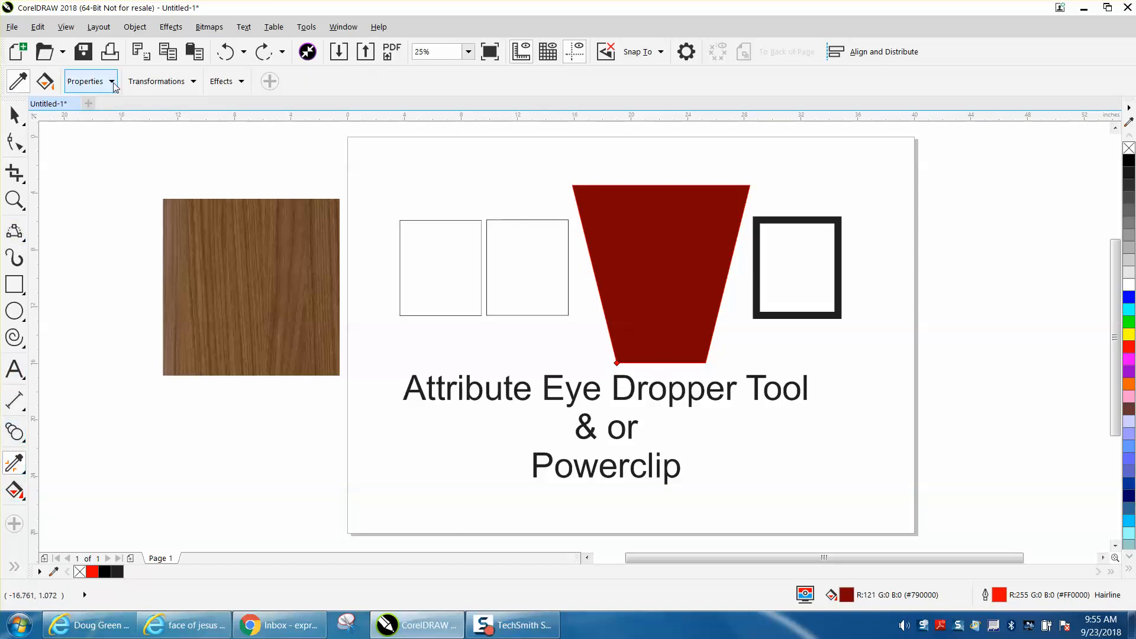
{"action": "left_click", "coordinate": [111, 81]}
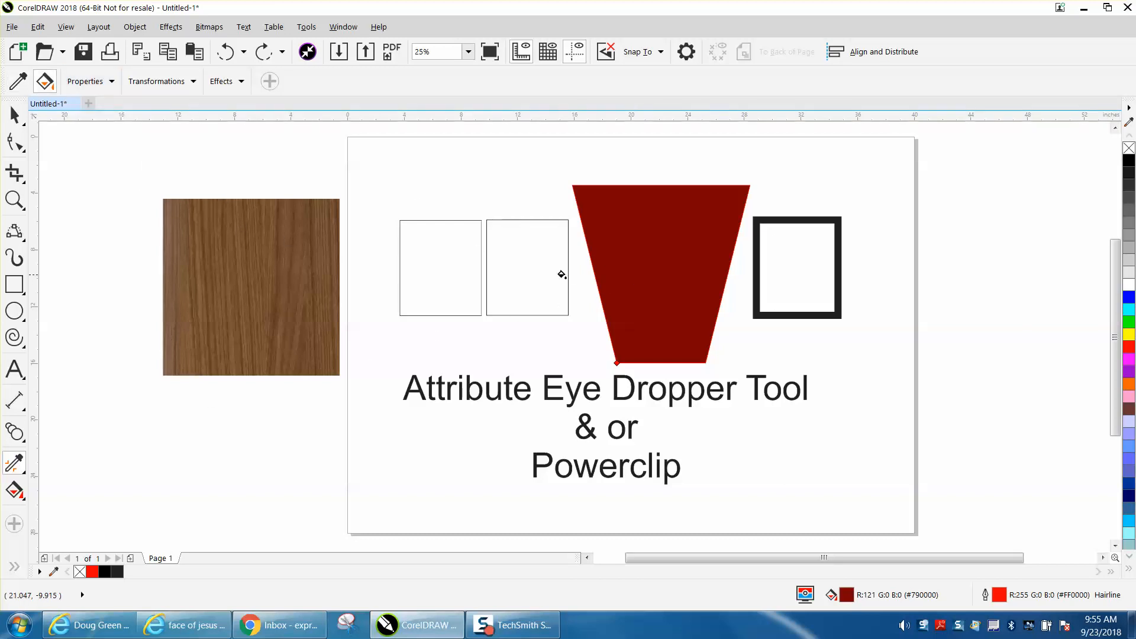
{"action": "mouse_move", "coordinate": [523, 272]}
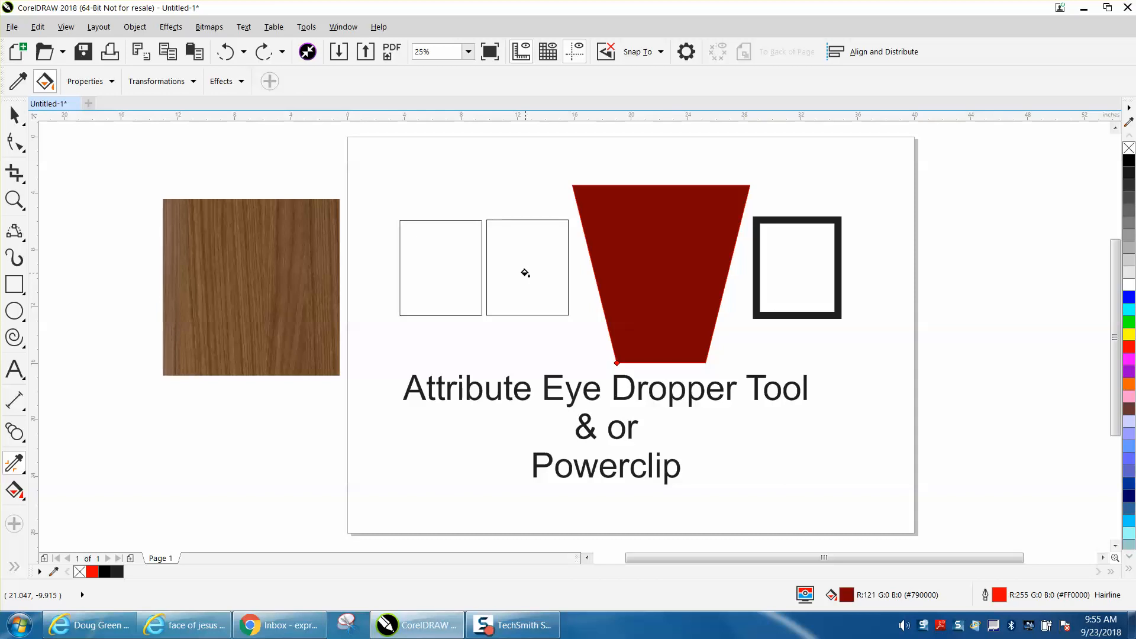
Apply the dark red attributes to the middle rectangle, then compare it with the trapezoid
{"action": "left_click", "coordinate": [525, 273]}
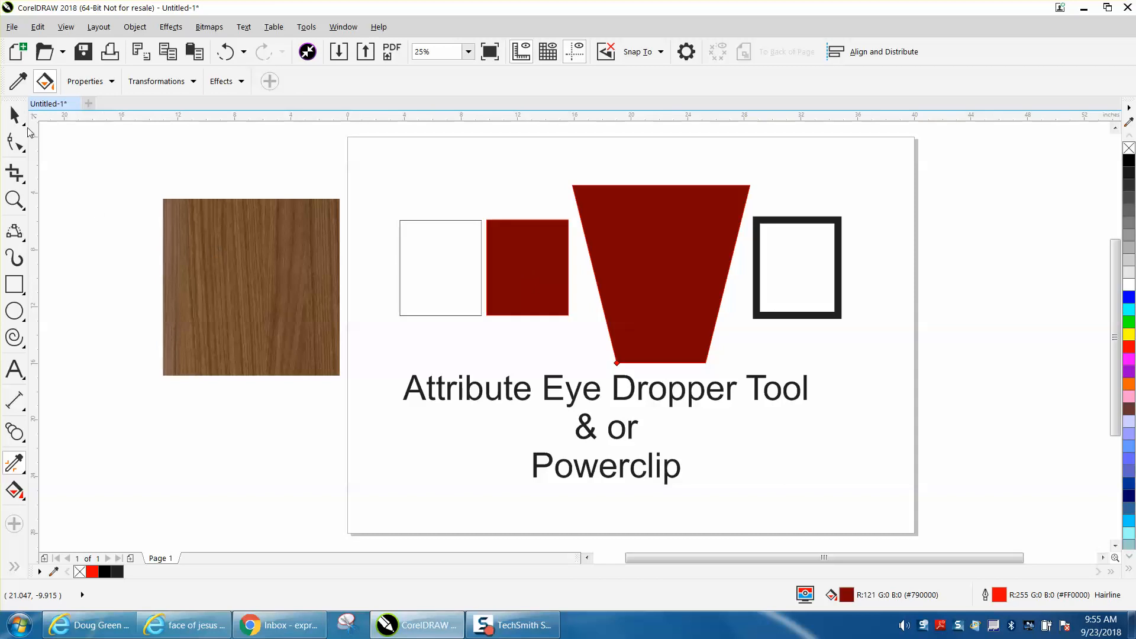
{"action": "left_click", "coordinate": [661, 274]}
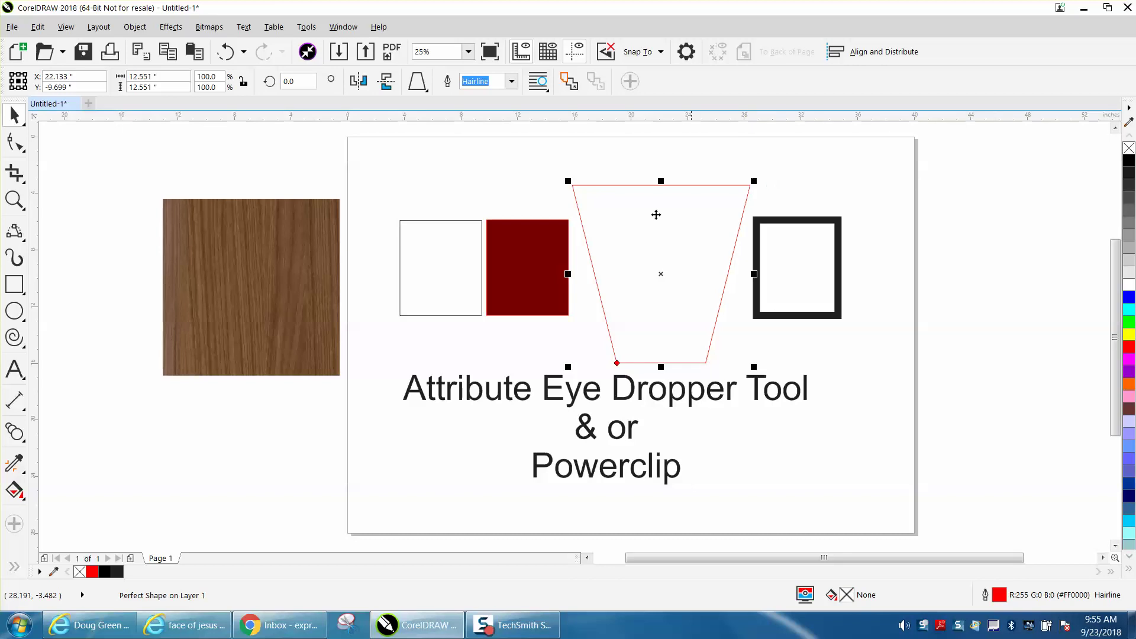
{"action": "left_click", "coordinate": [527, 268]}
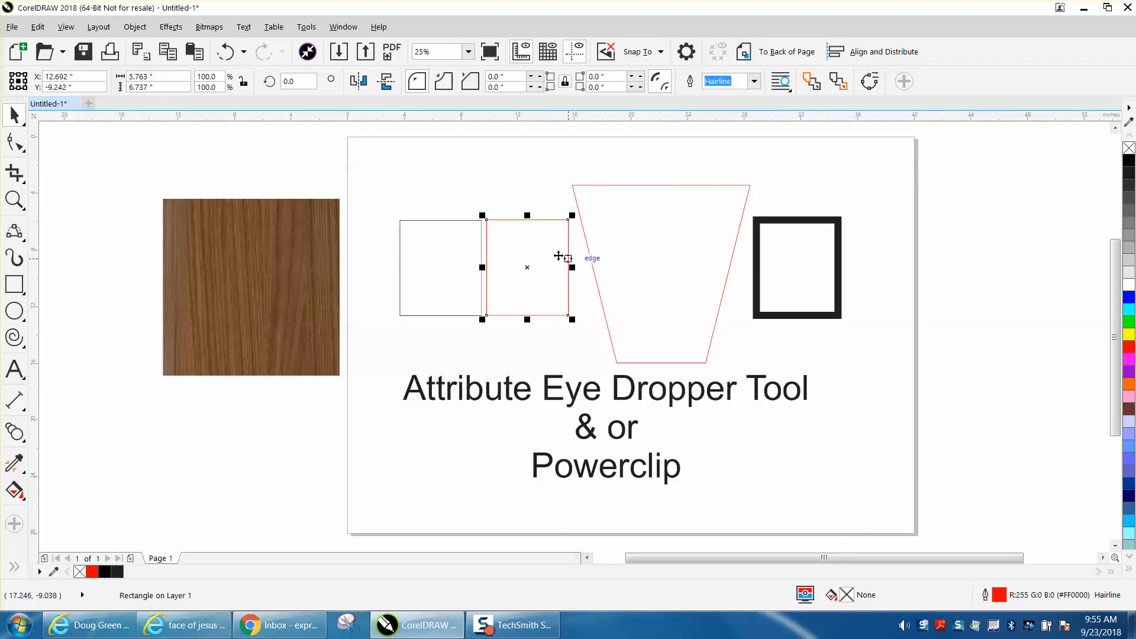
{"action": "left_click", "coordinate": [227, 52]}
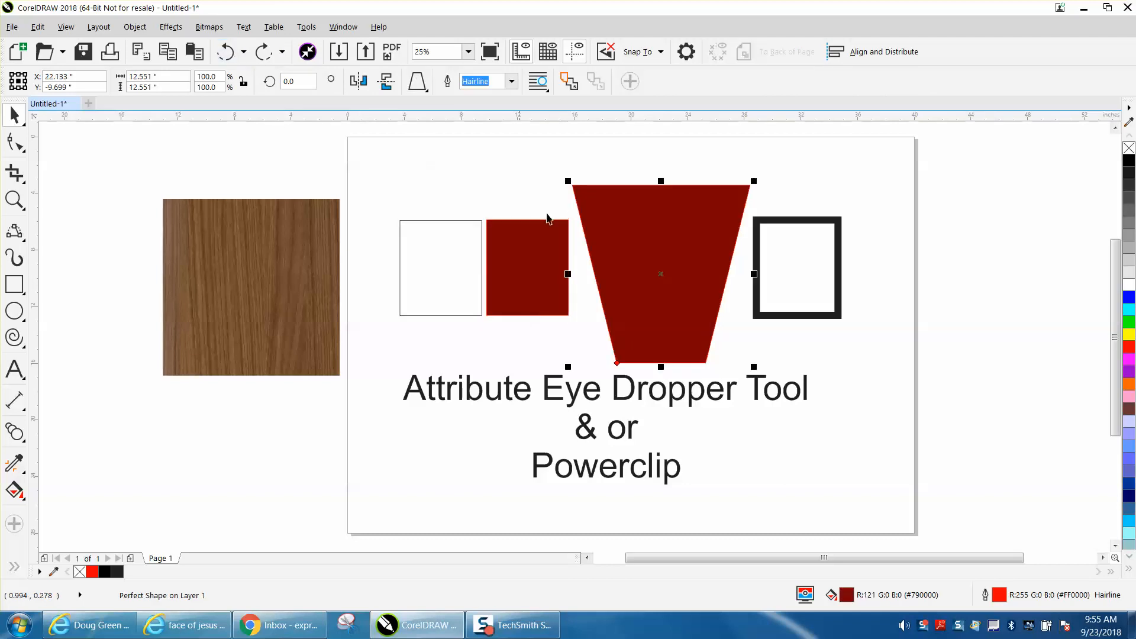
{"action": "mouse_move", "coordinate": [589, 193]}
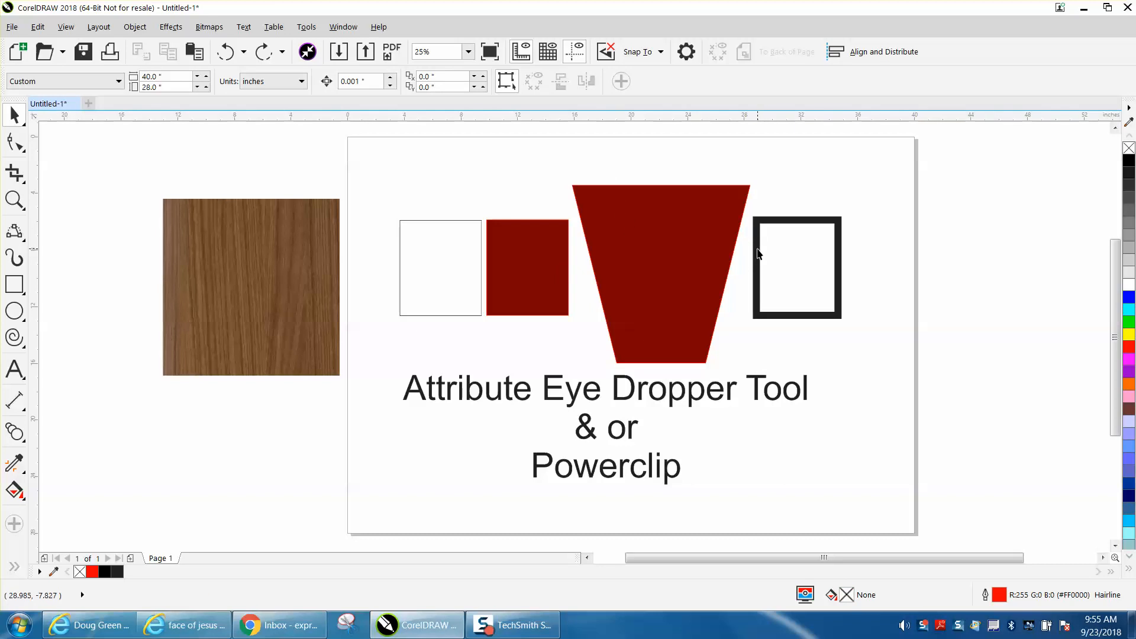
Sample the trapezoid's fill and outline with the Attributes Eyedropper, then select the right rectangle
{"action": "left_click", "coordinate": [14, 461]}
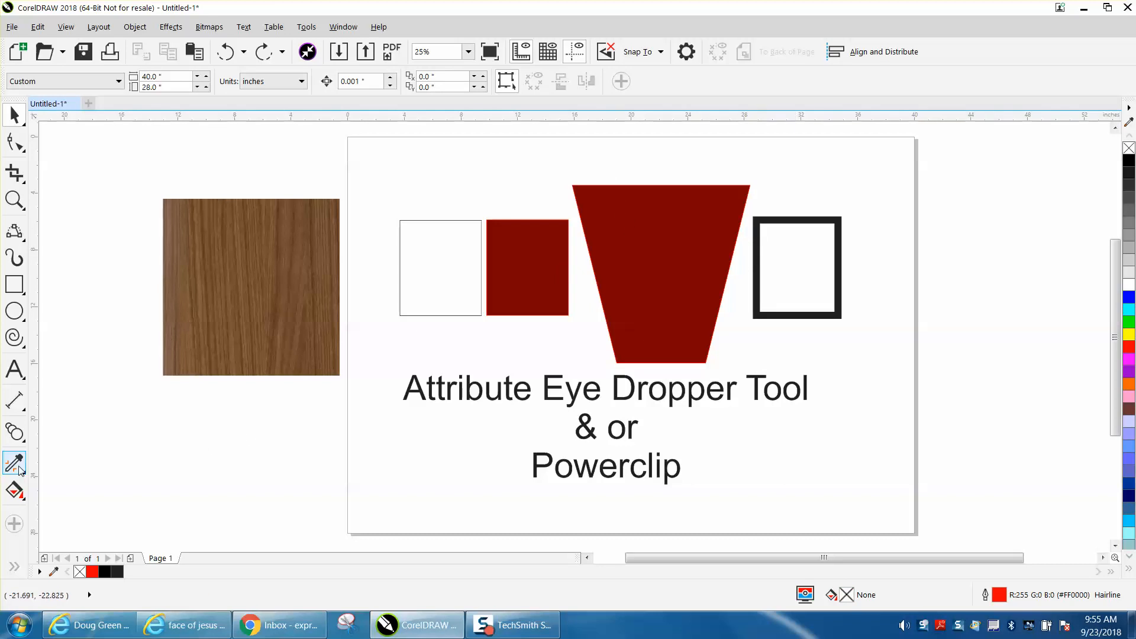
{"action": "mouse_move", "coordinate": [15, 464]}
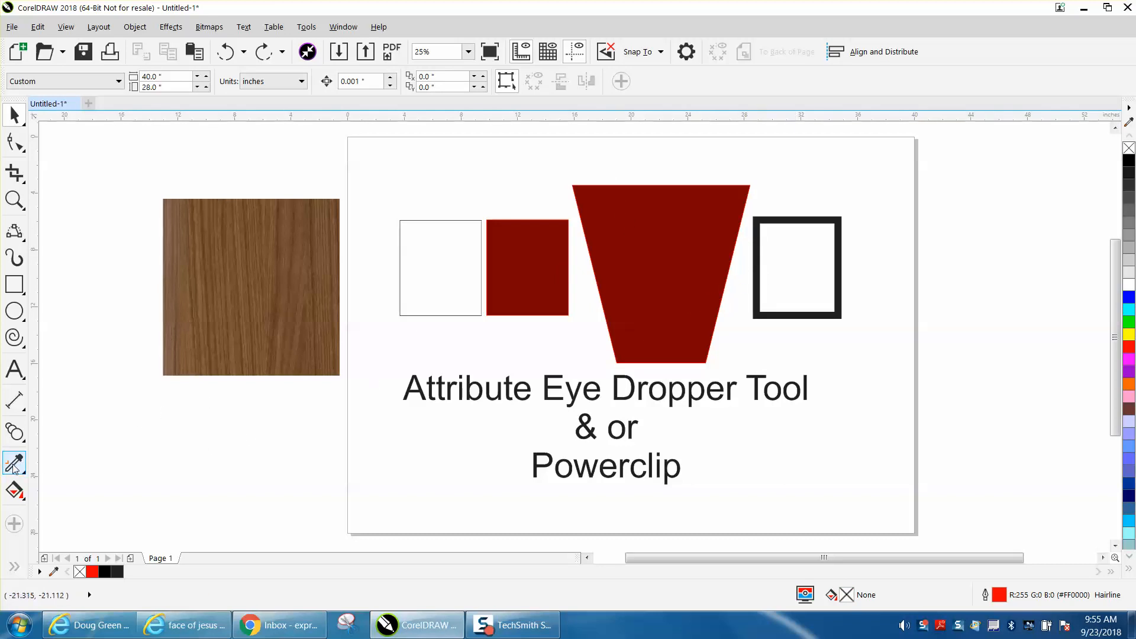
{"action": "left_click", "coordinate": [13, 462]}
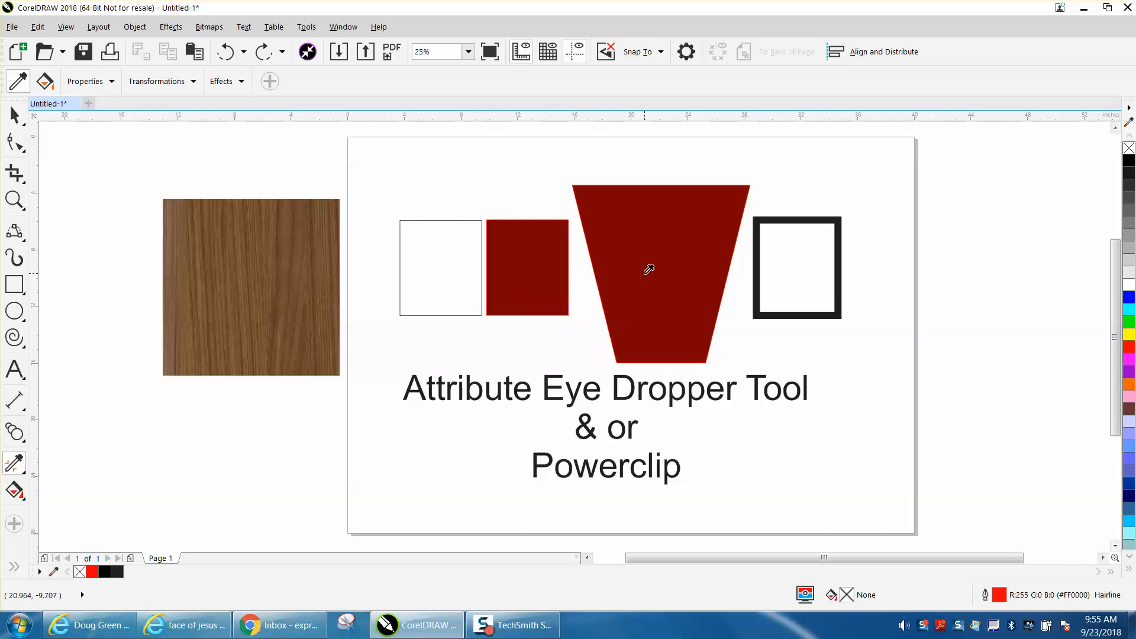
{"action": "left_click", "coordinate": [792, 250]}
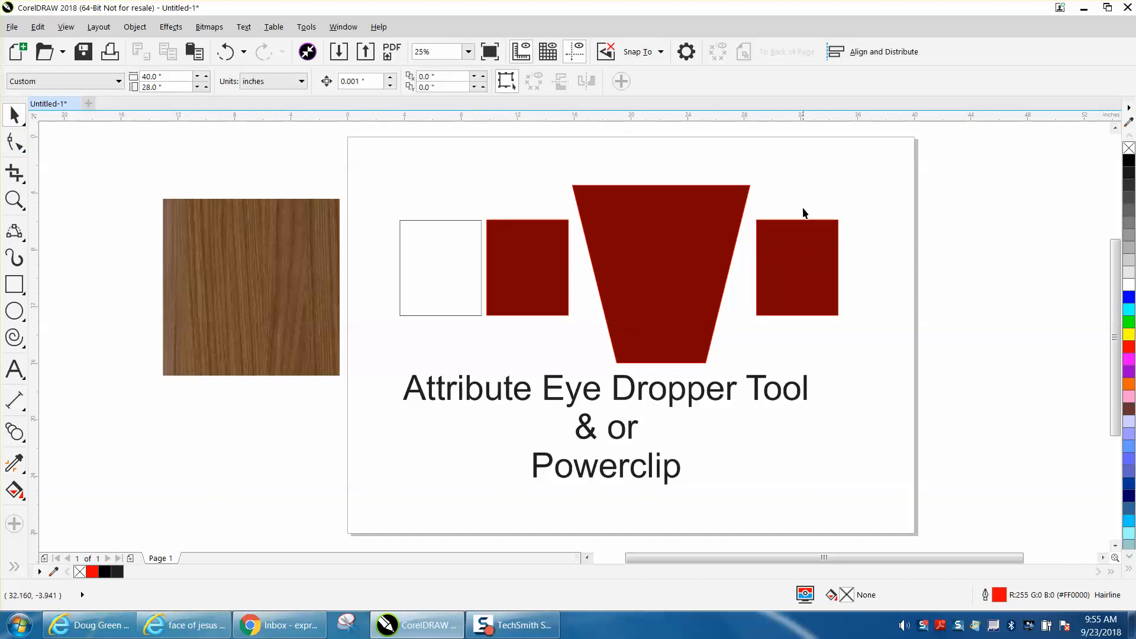
{"action": "left_click", "coordinate": [800, 266]}
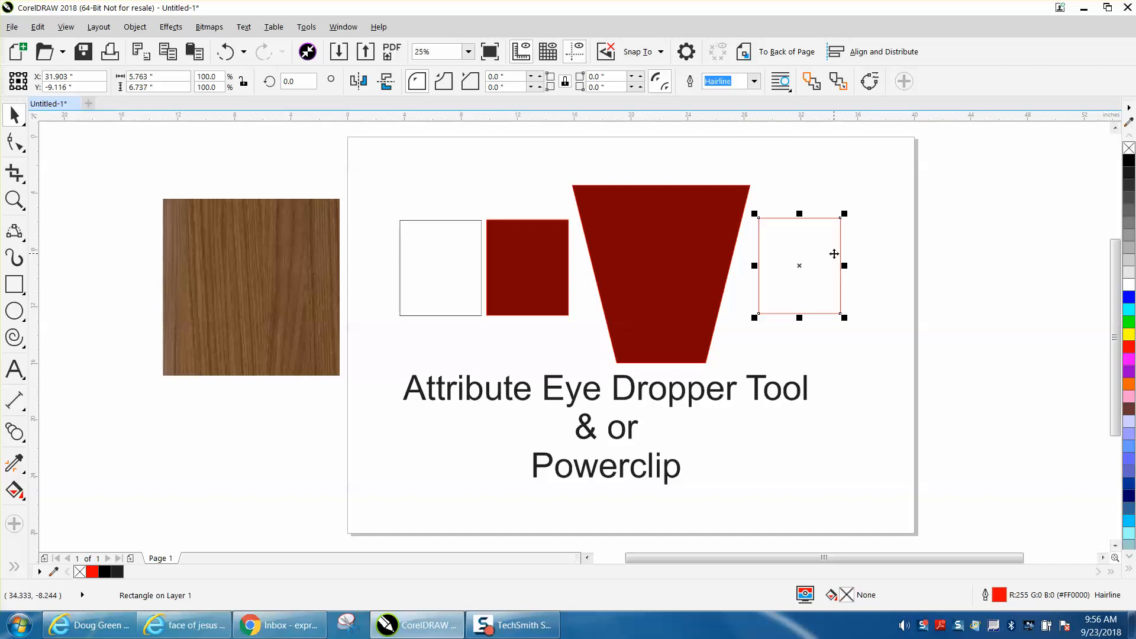
{"action": "mouse_move", "coordinate": [822, 257]}
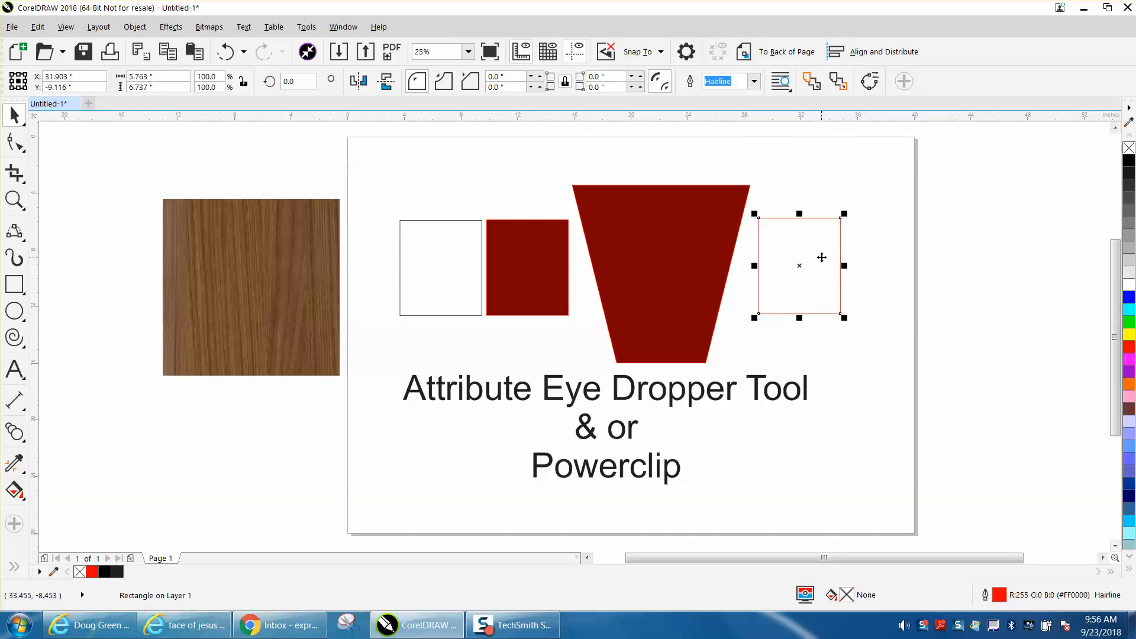
{"action": "mouse_move", "coordinate": [353, 182]}
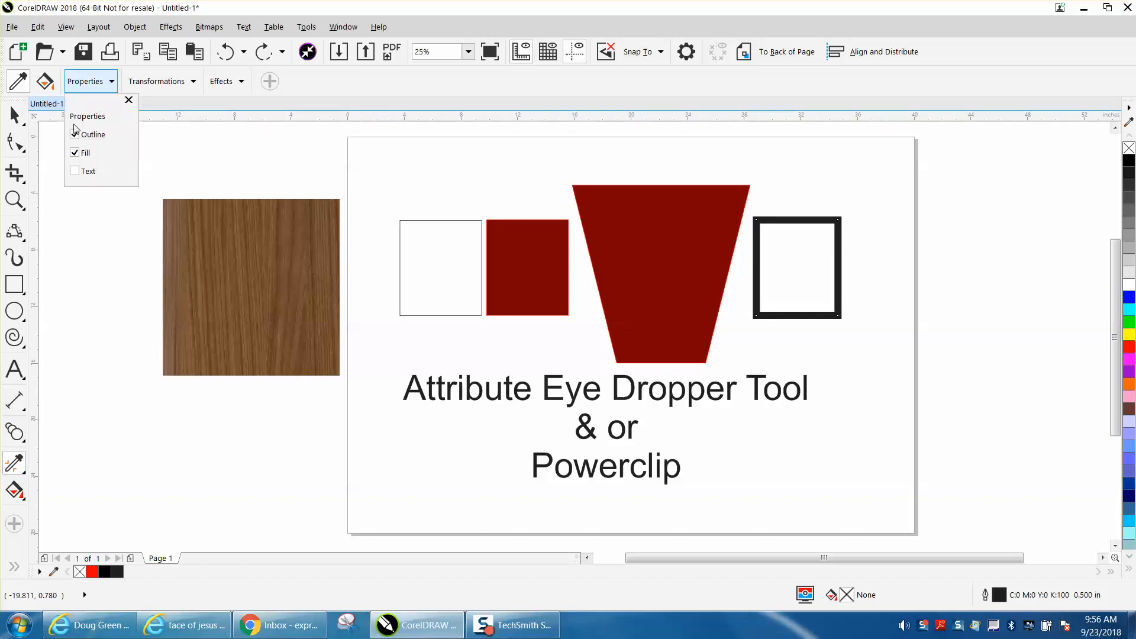
{"action": "left_click", "coordinate": [74, 134]}
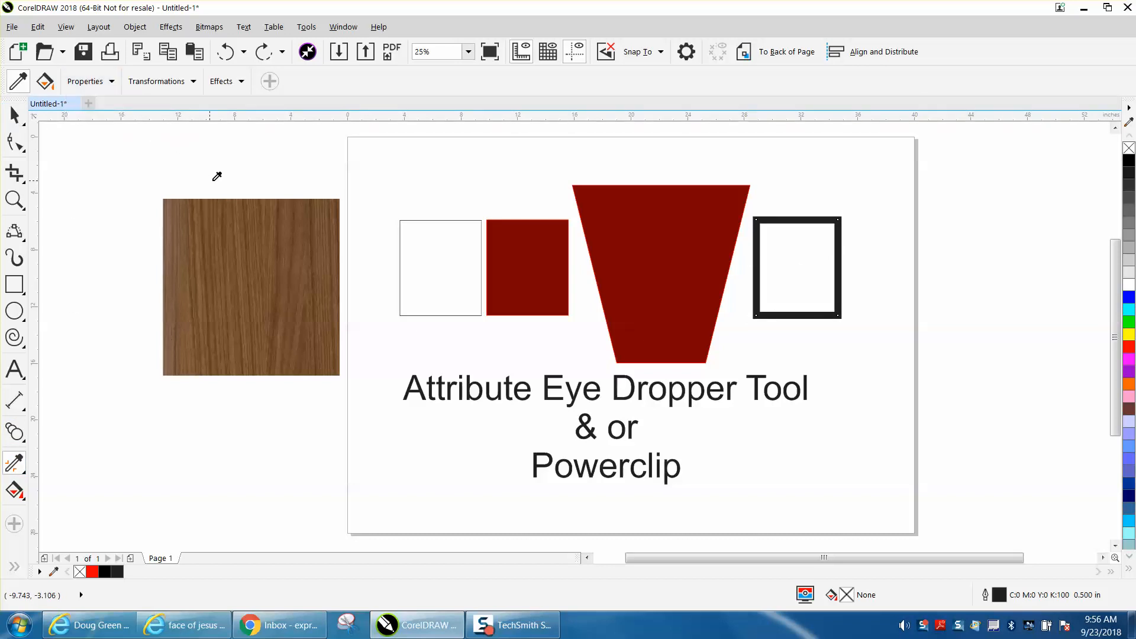
{"action": "left_click", "coordinate": [797, 267]}
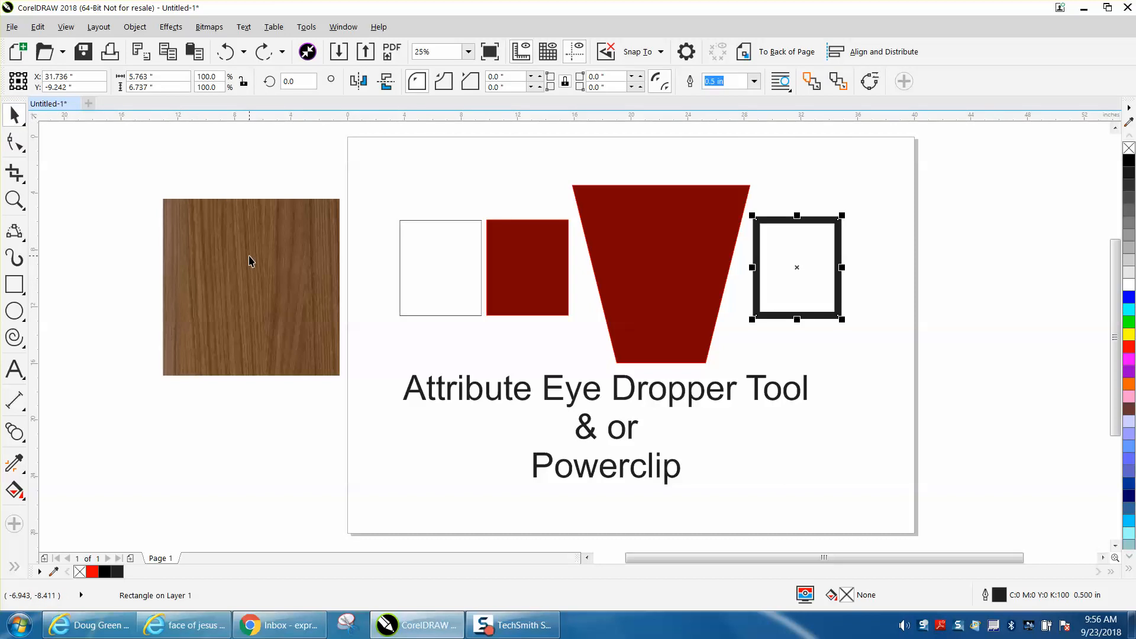
{"action": "mouse_move", "coordinate": [263, 275]}
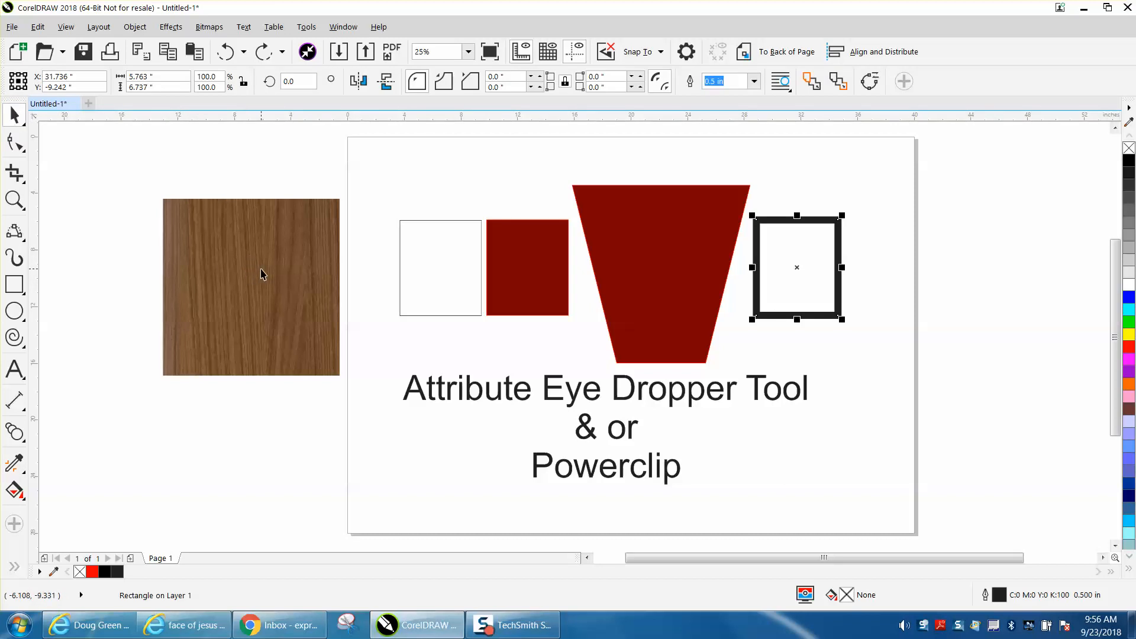
{"action": "mouse_move", "coordinate": [275, 273]}
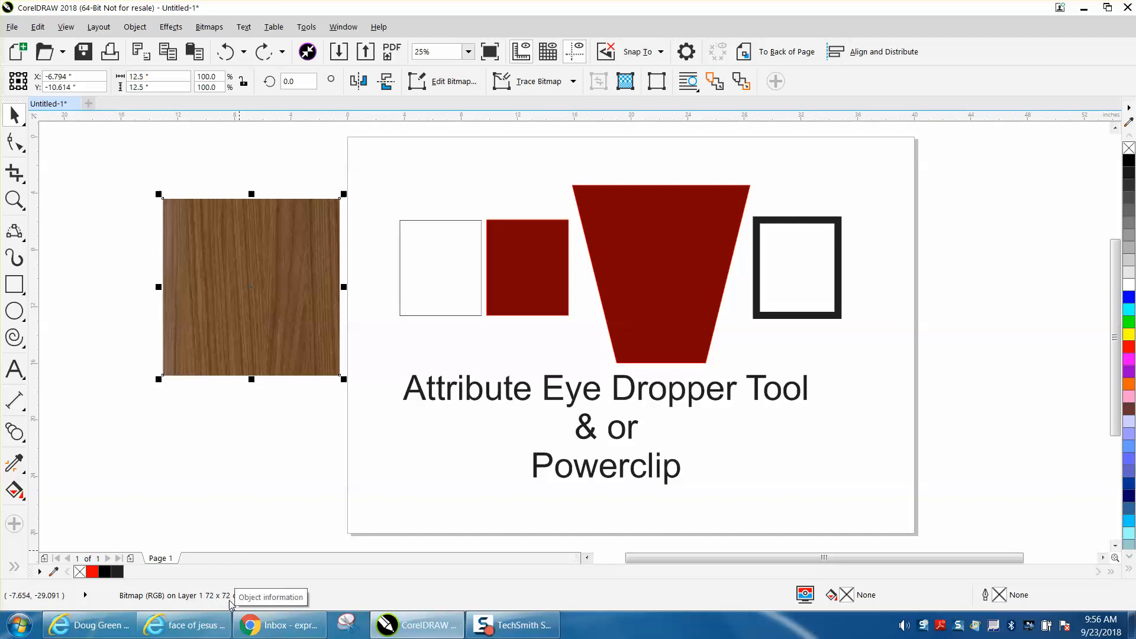
{"action": "mouse_move", "coordinate": [258, 293]}
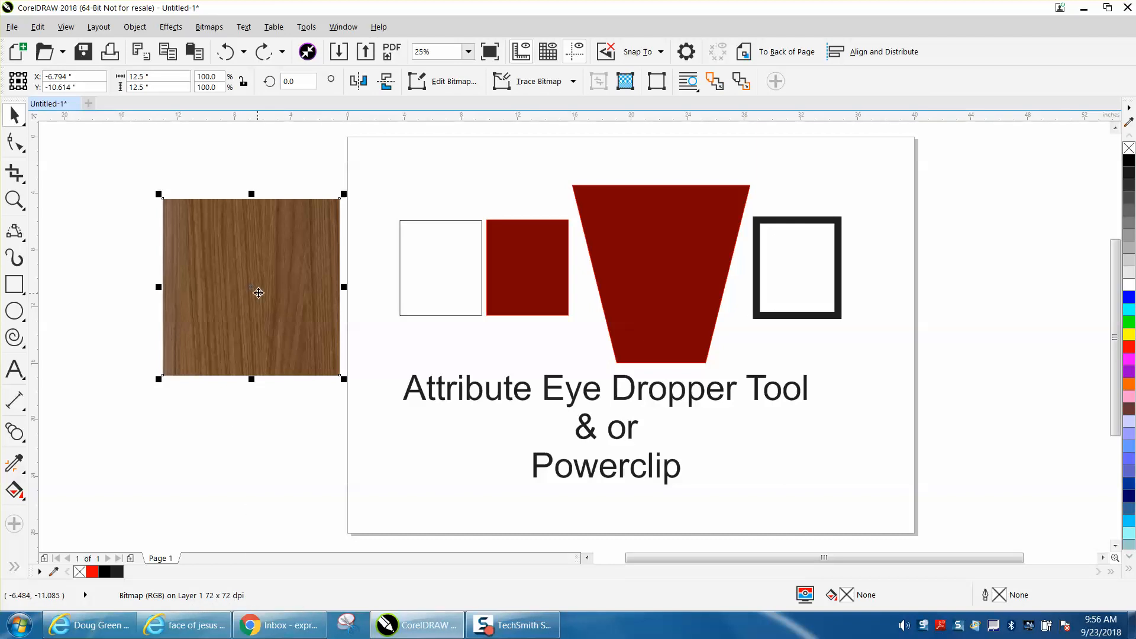
{"action": "mouse_move", "coordinate": [643, 266]}
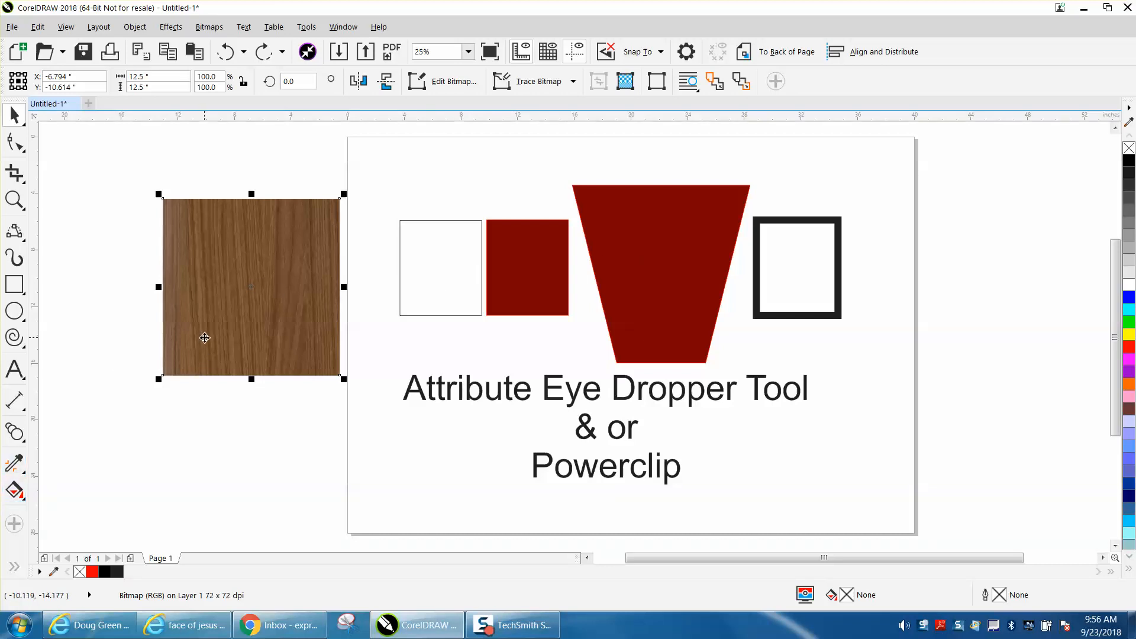
{"action": "mouse_move", "coordinate": [239, 298]}
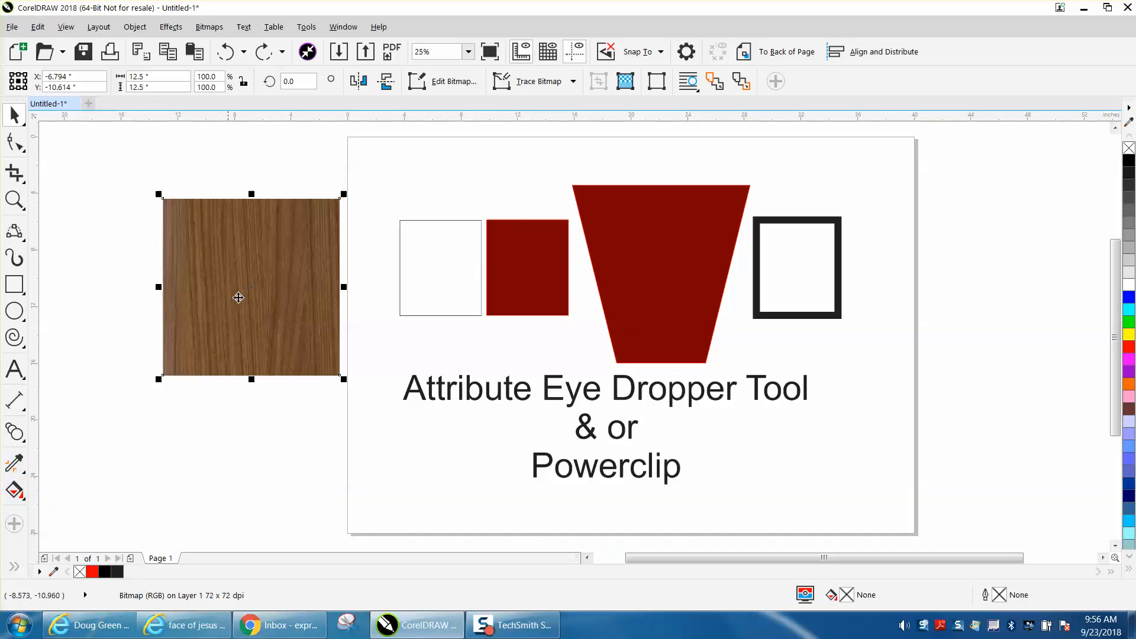
{"action": "mouse_move", "coordinate": [443, 269]}
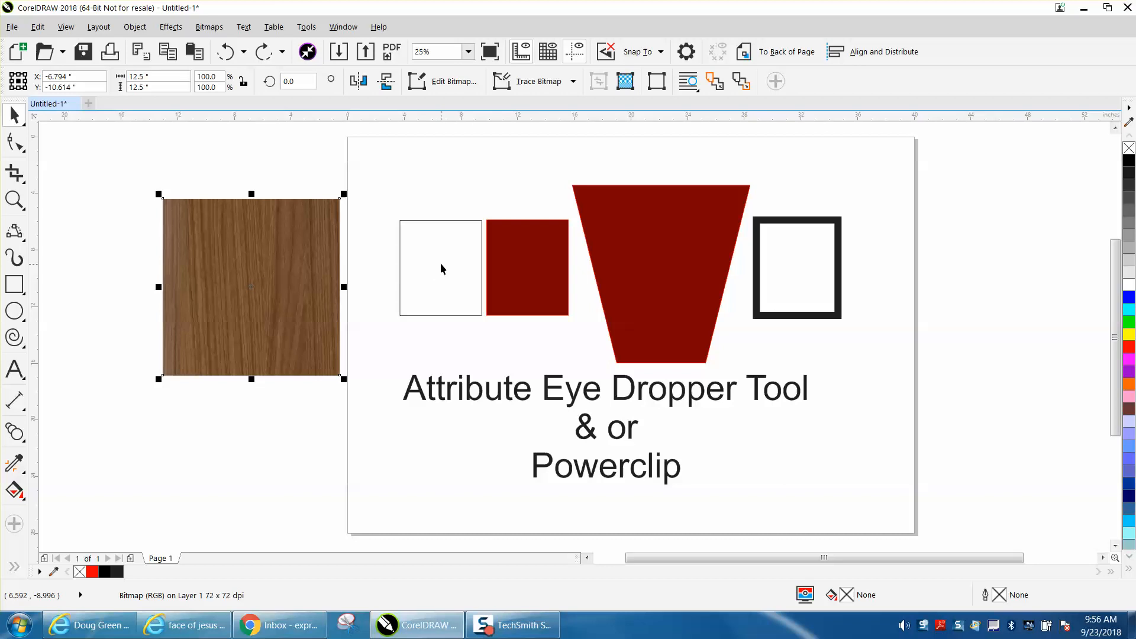
{"action": "mouse_move", "coordinate": [278, 251]}
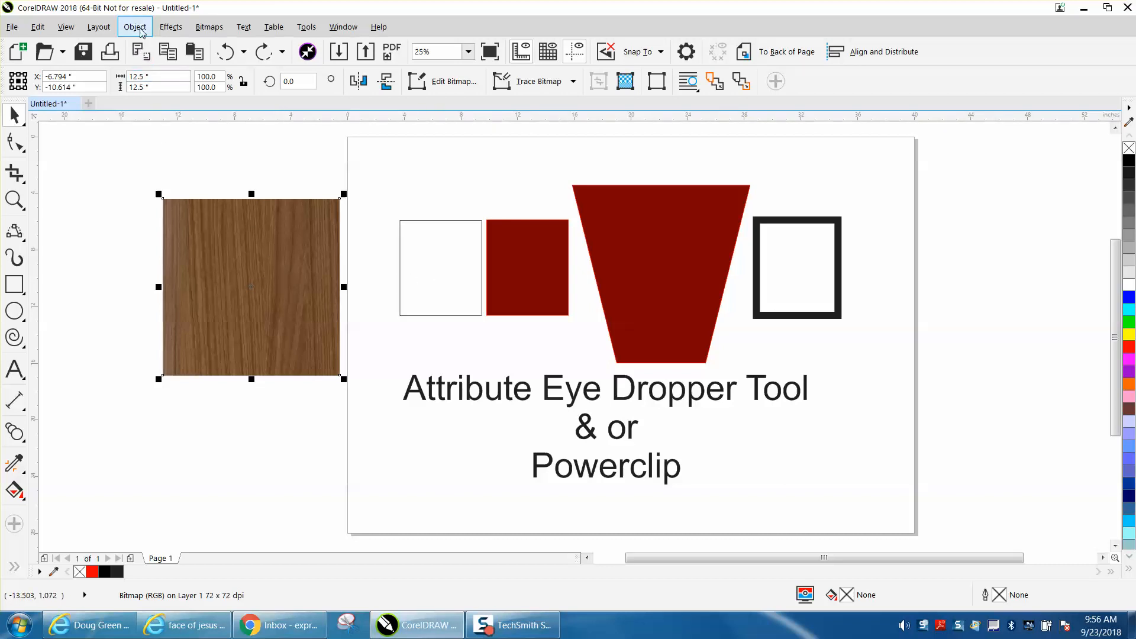
PowerClip the wood bitmap inside the left rectangle, zoom out, and select it
{"action": "left_click", "coordinate": [135, 27]}
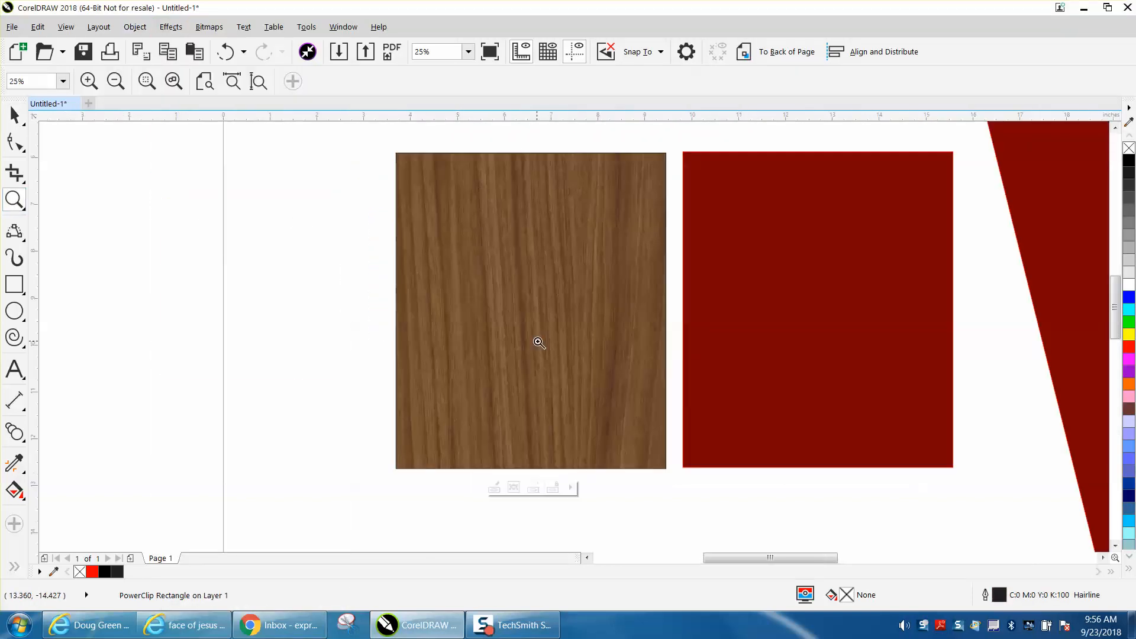
{"action": "left_click", "coordinate": [538, 342]}
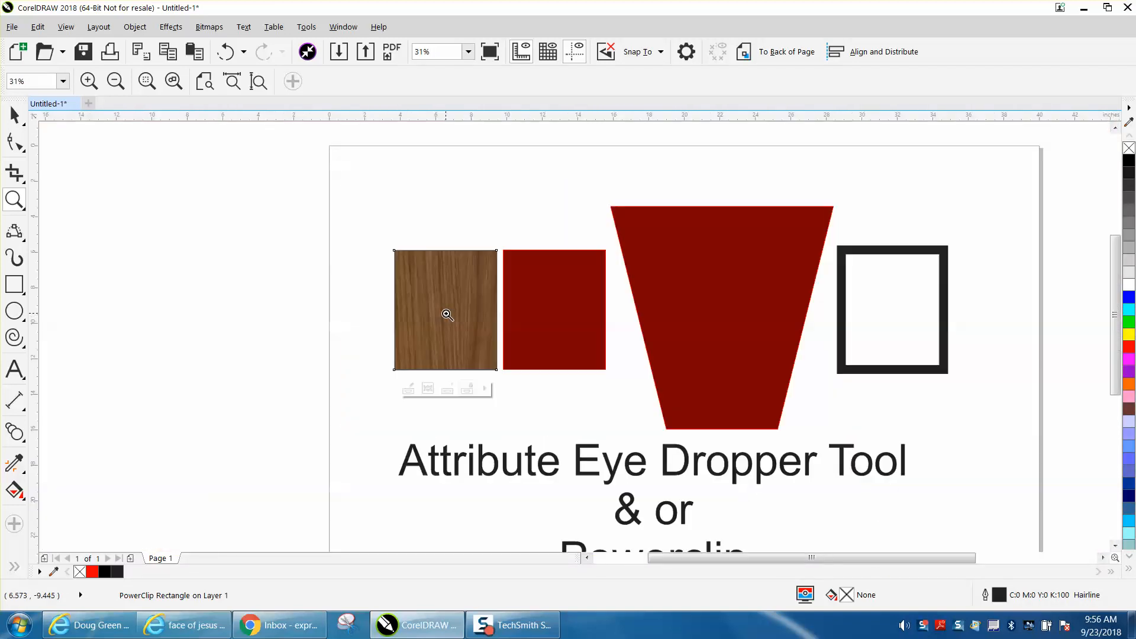
{"action": "left_click", "coordinate": [446, 313]}
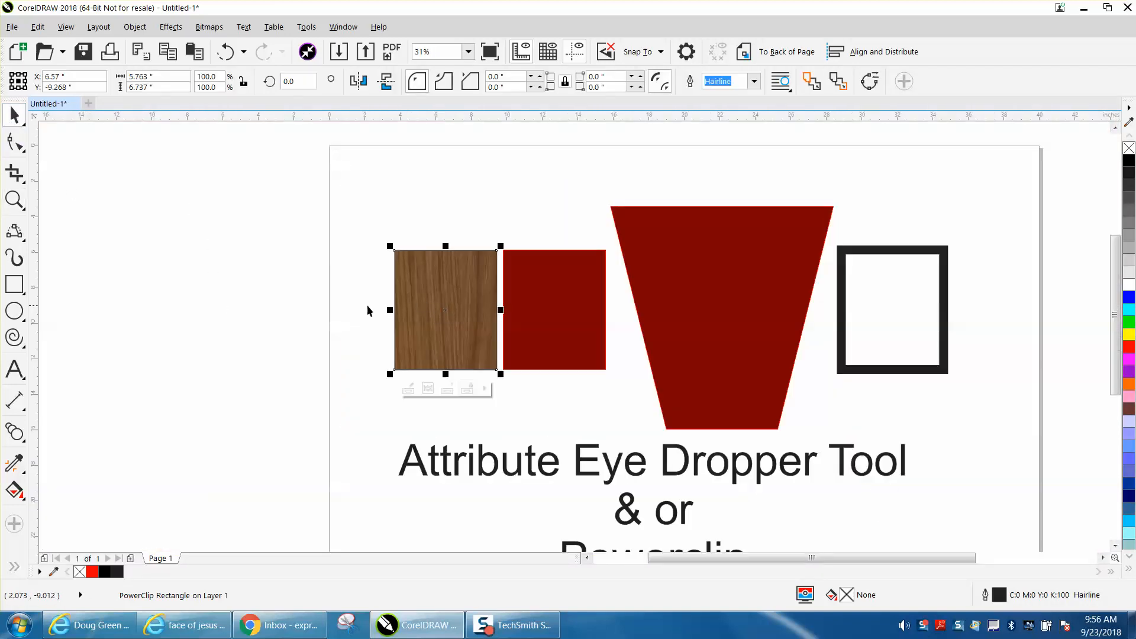